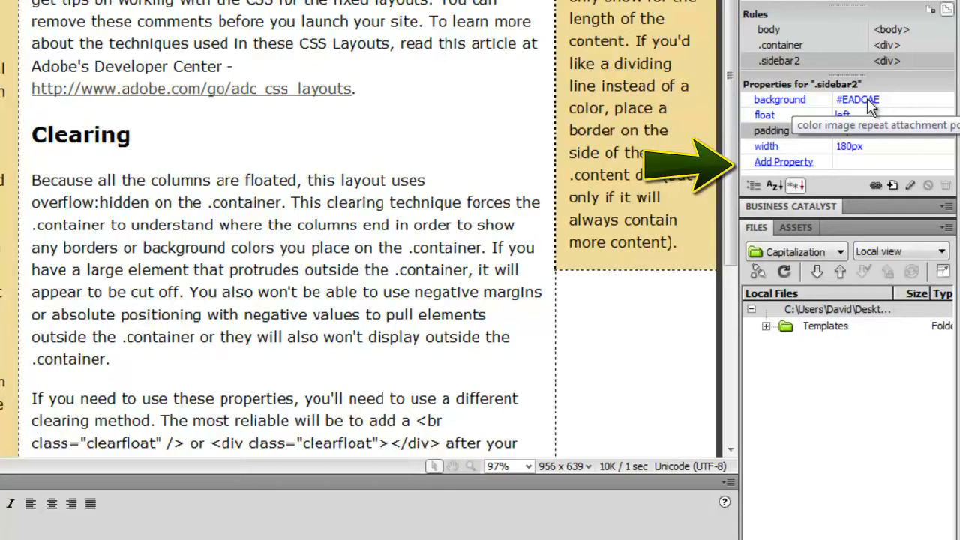
# Add a background-color property to the .sidebar2 rule and begin editing its value.
pyautogui.click(783, 162)
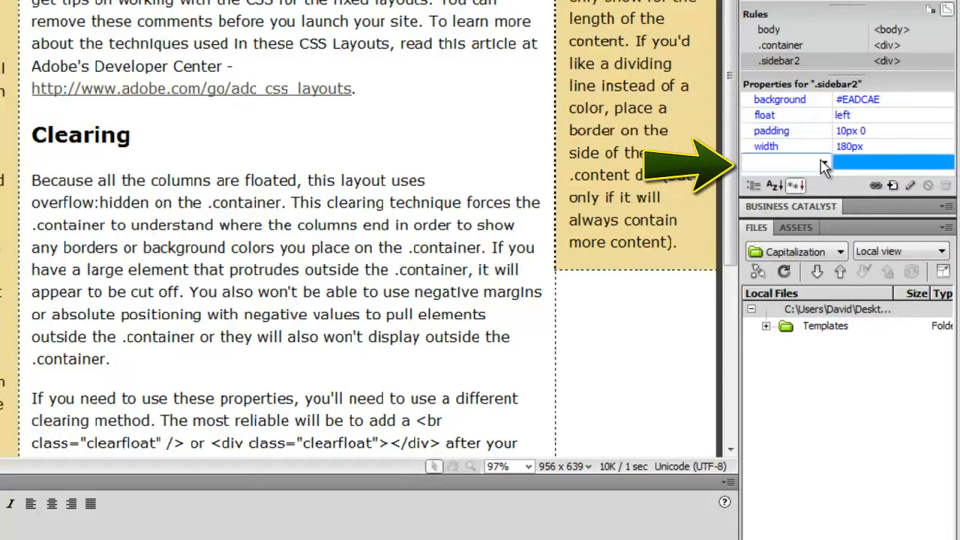
pyautogui.click(823, 162)
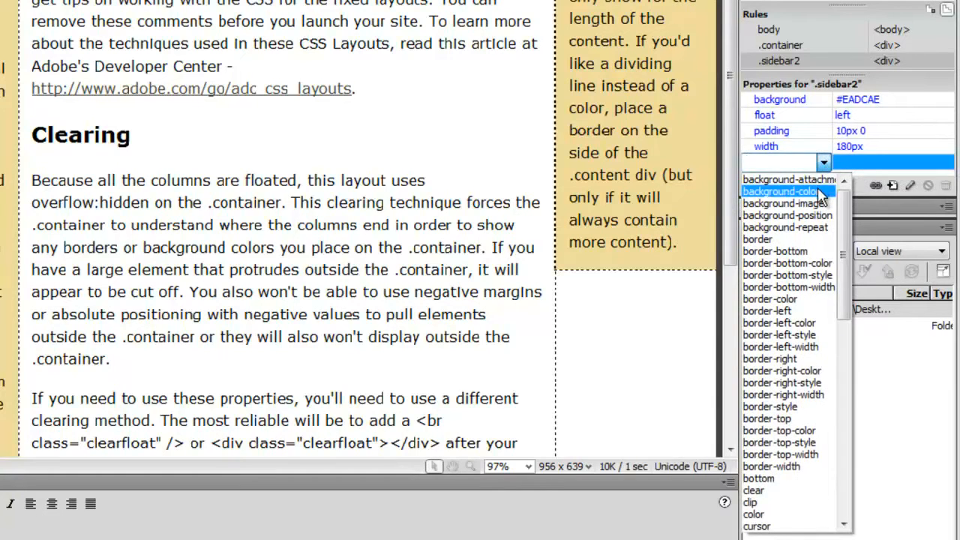
pyautogui.click(783, 192)
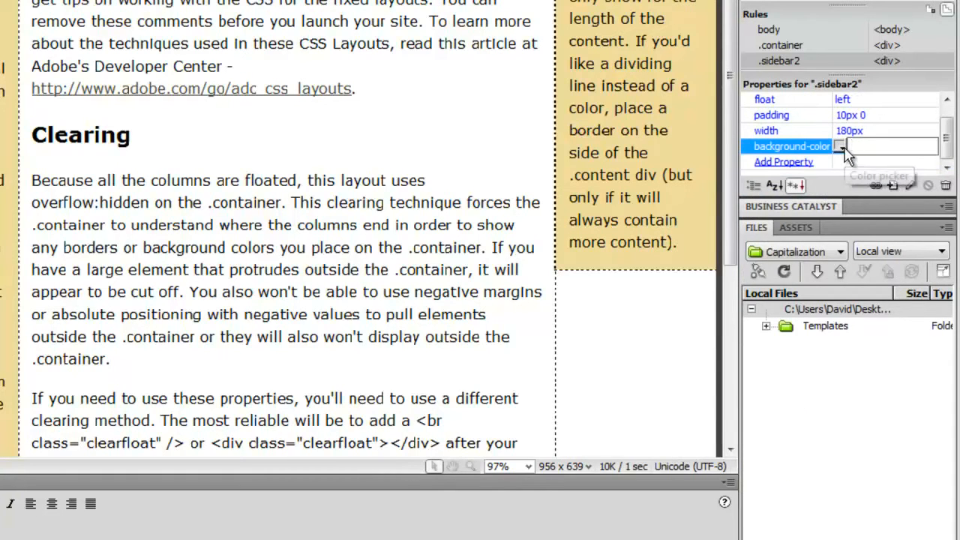
pyautogui.click(840, 147)
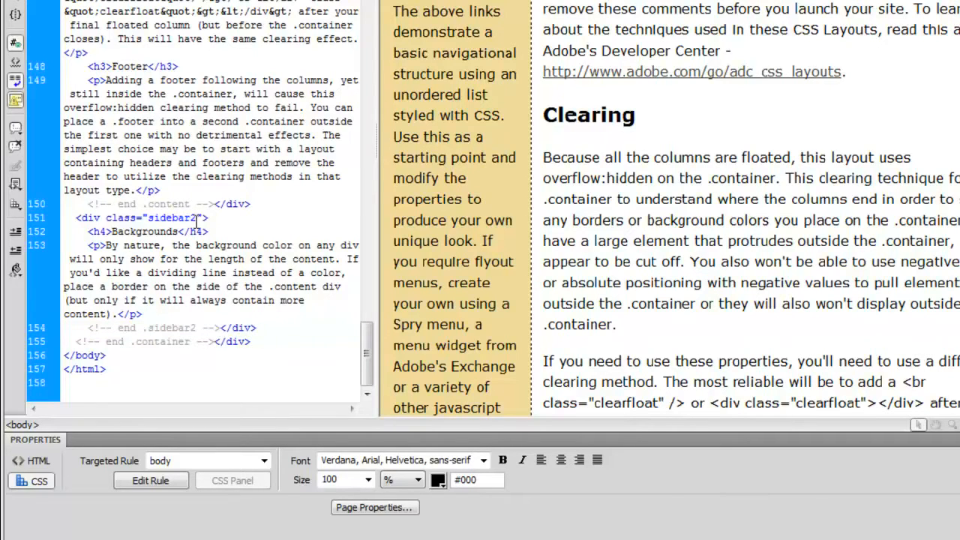
# Target the sidebar2 div in the code so the inspector addresses the .sidebar2 rule.
pyautogui.click(225, 218)
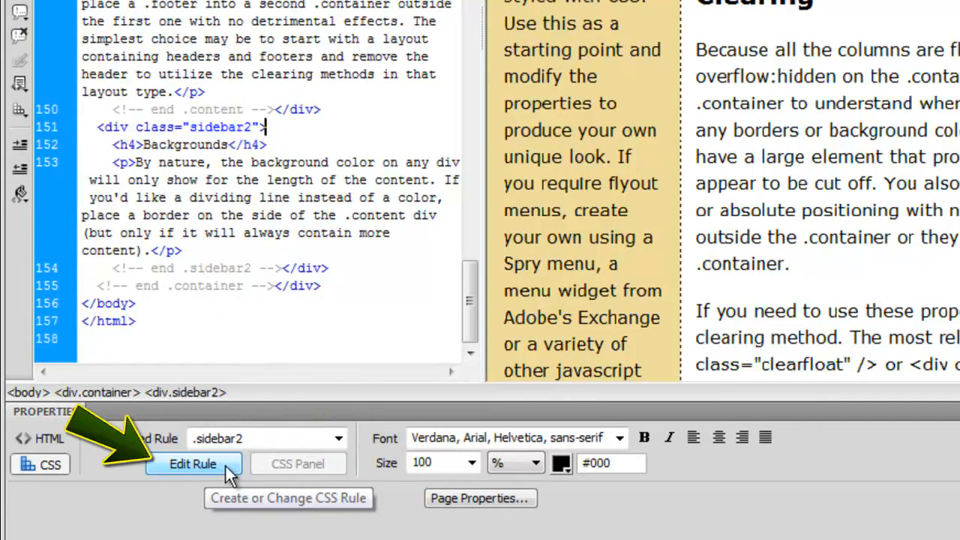
# Change the .sidebar2 background colour from #EADCAE to #FC9 in its rule definition and apply it.
pyautogui.click(192, 464)
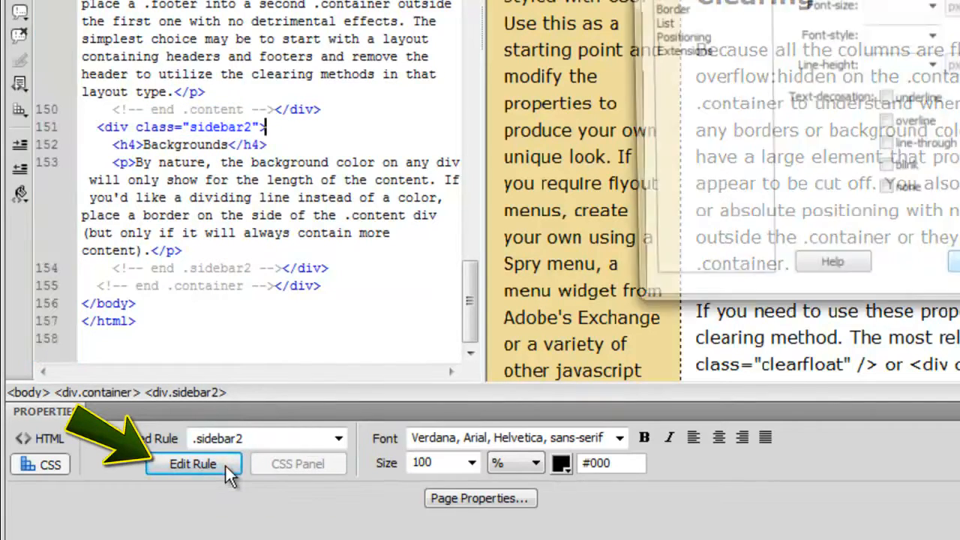
pyautogui.click(192, 464)
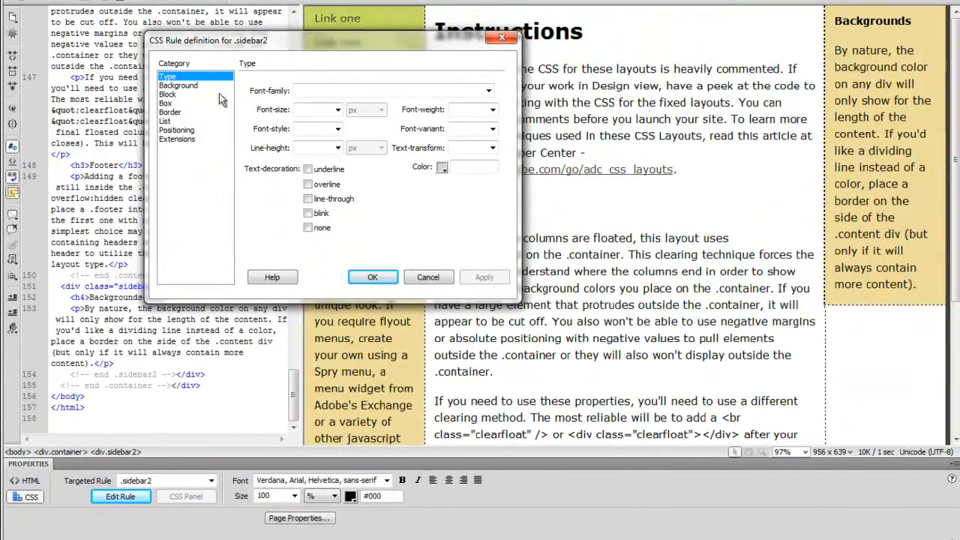
pyautogui.click(178, 84)
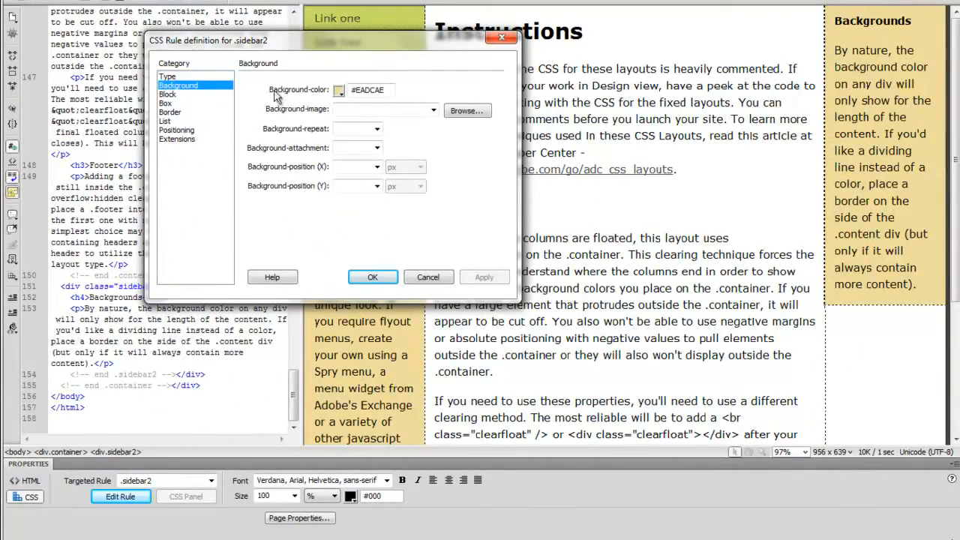
pyautogui.click(339, 90)
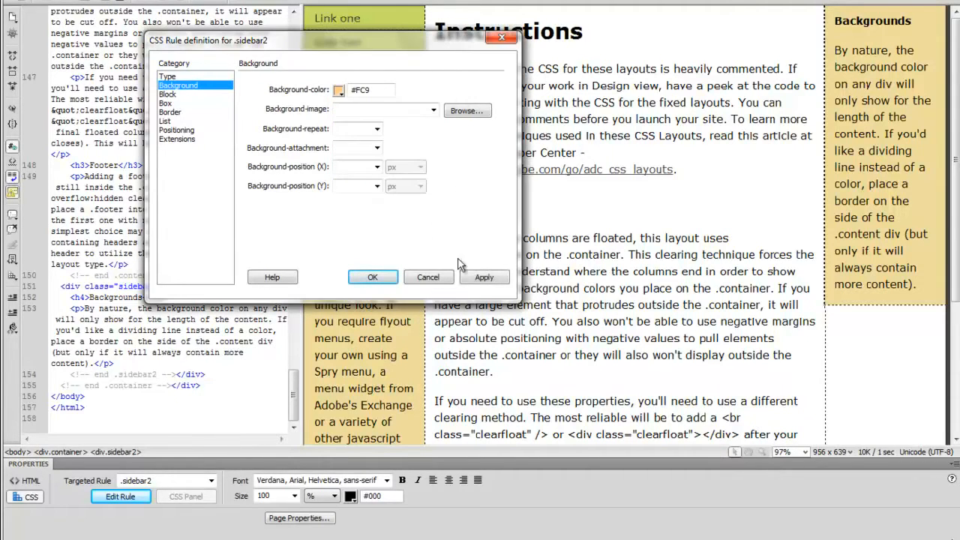
pyautogui.click(483, 276)
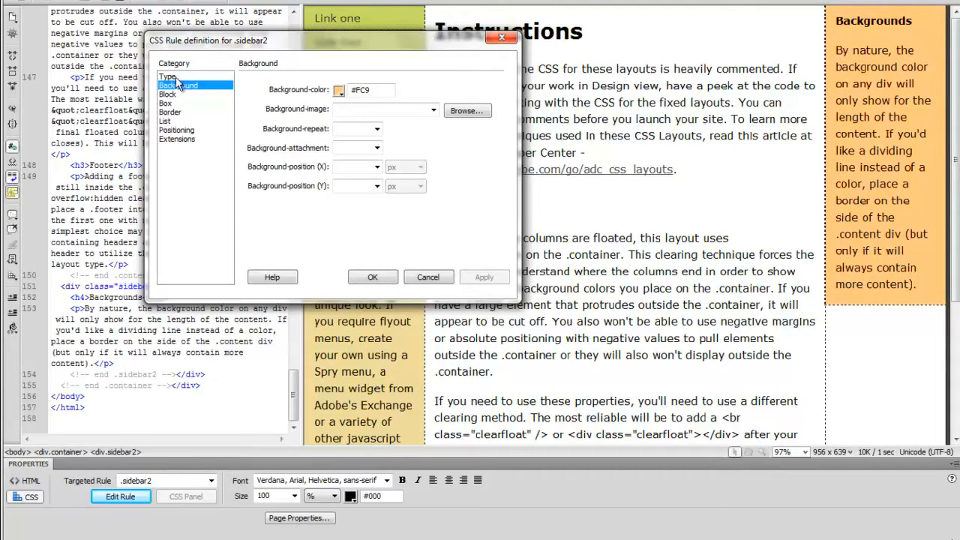
# Set the .sidebar2 text to Comic Sans MS, apply 24 px, then settle on 16 px.
pyautogui.click(168, 75)
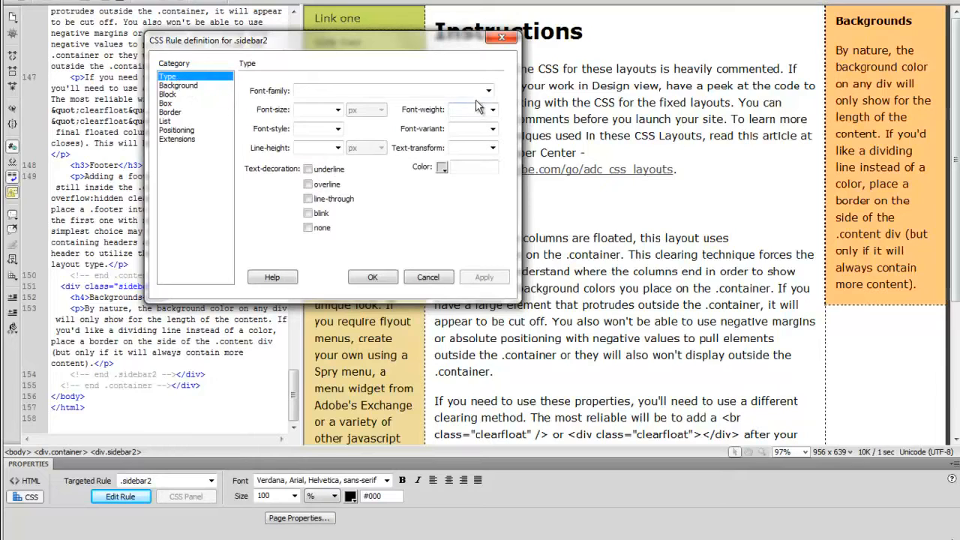
pyautogui.click(489, 90)
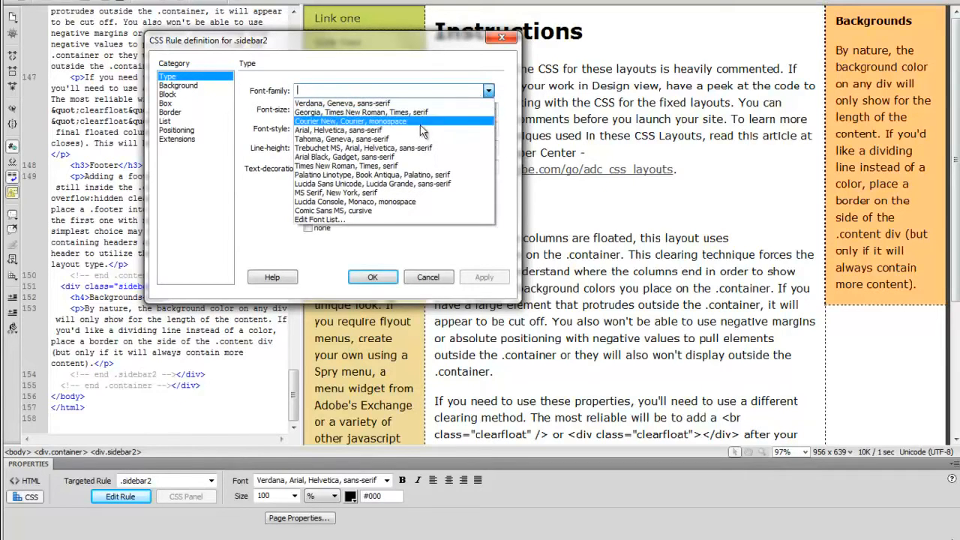
pyautogui.click(342, 157)
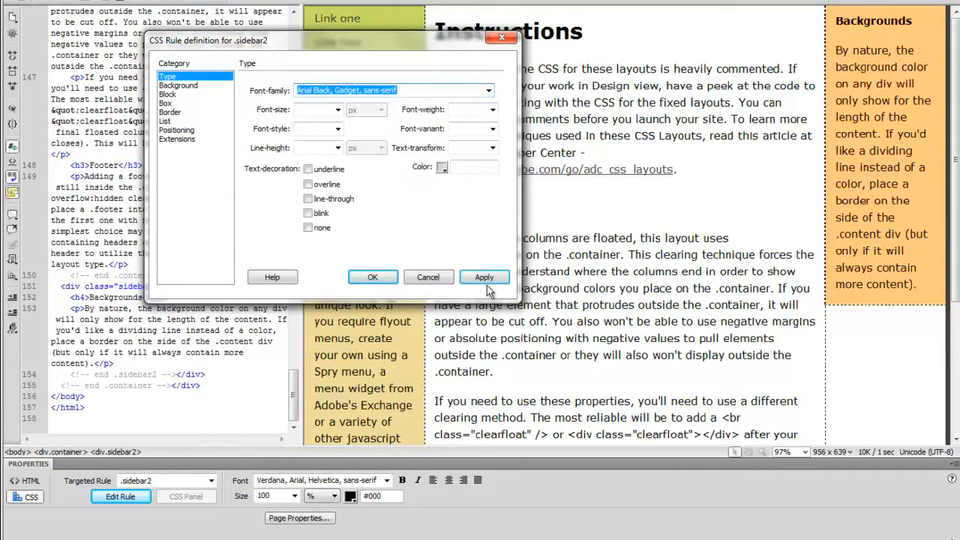
pyautogui.click(483, 276)
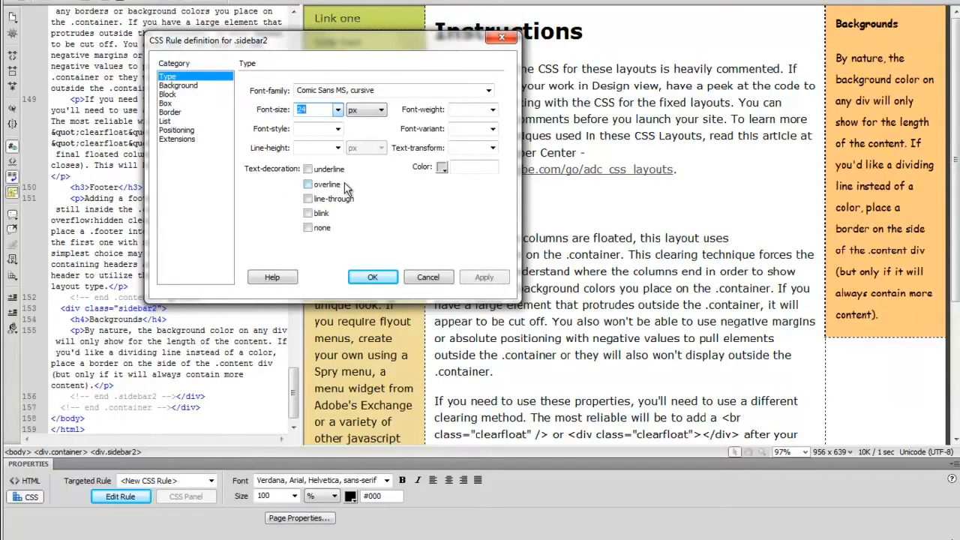
pyautogui.click(483, 276)
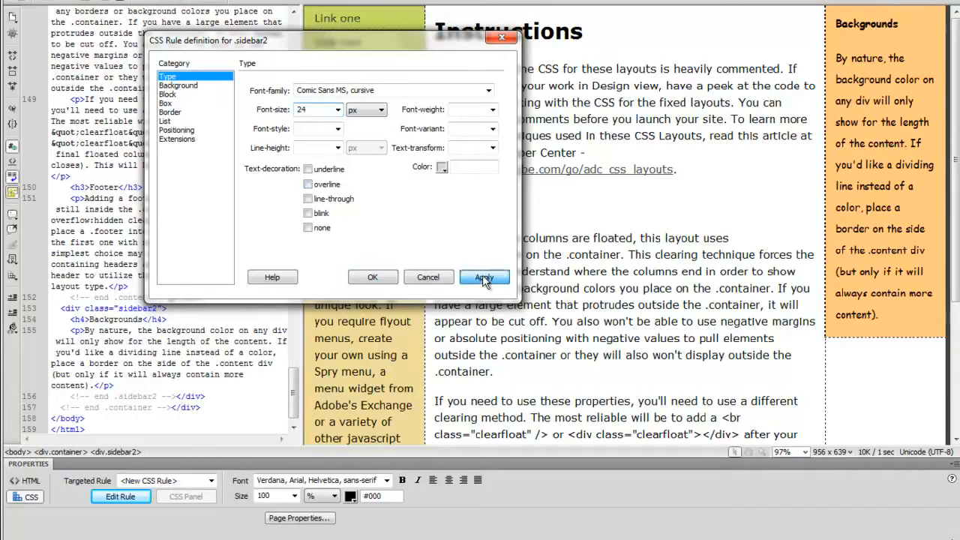
pyautogui.click(483, 276)
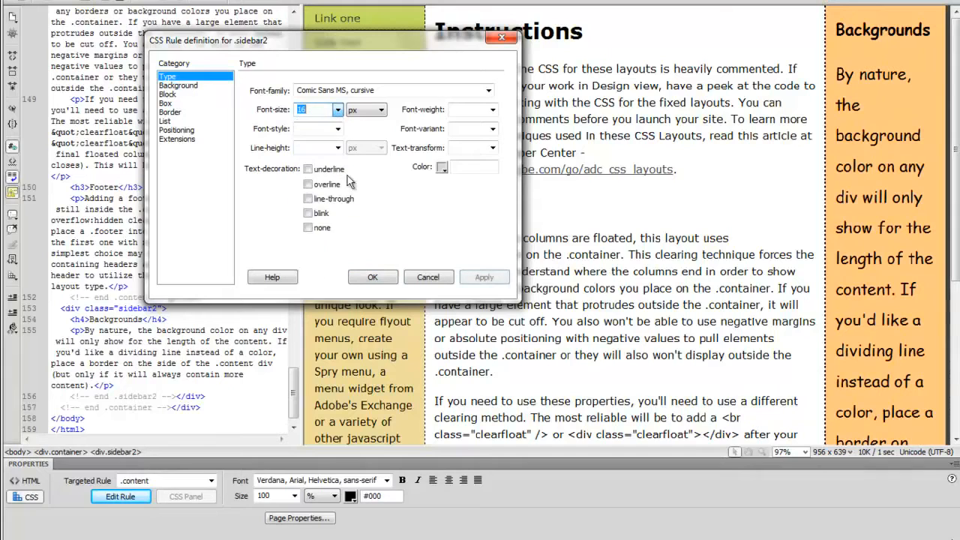
pyautogui.click(483, 276)
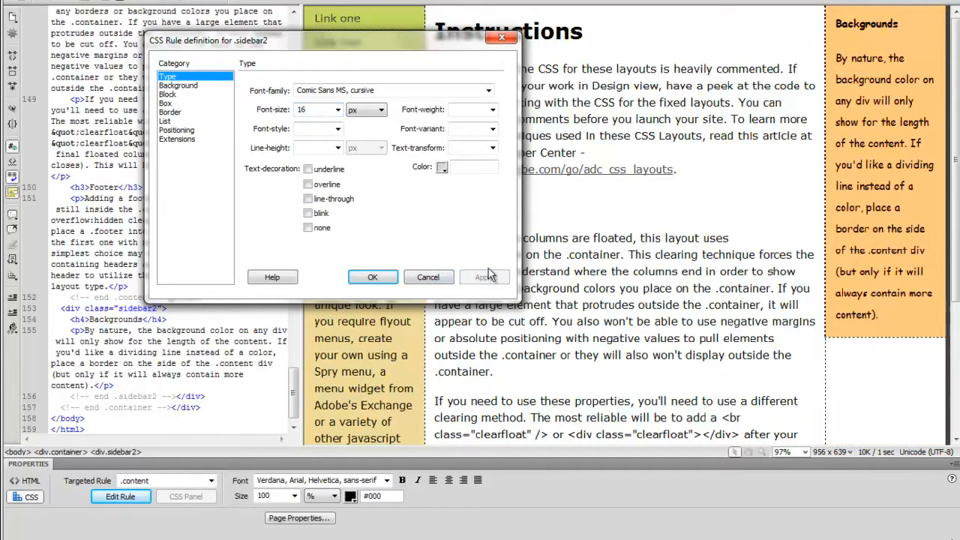
pyautogui.click(178, 85)
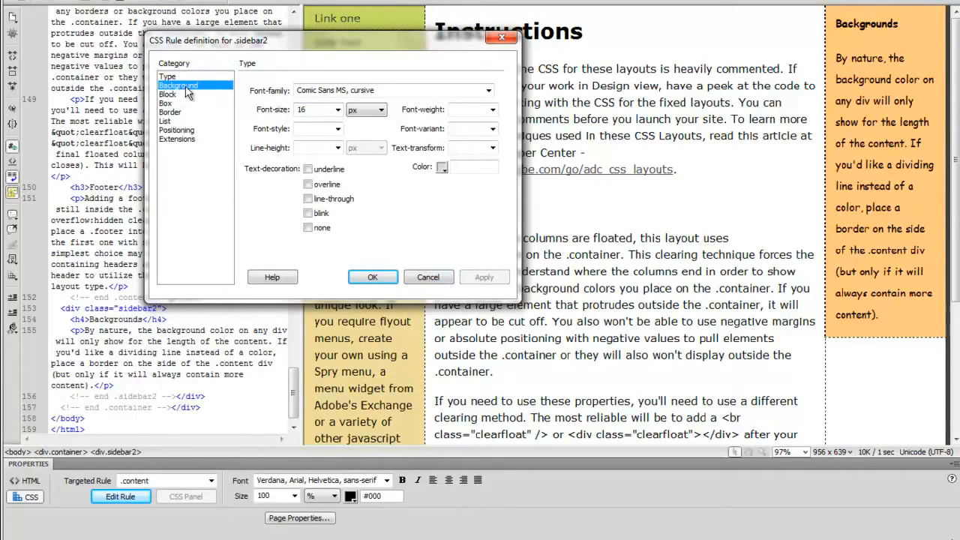
# Set output026-600.jpg from the Desktop as the sidebar background image, copied into the site folder.
pyautogui.click(179, 84)
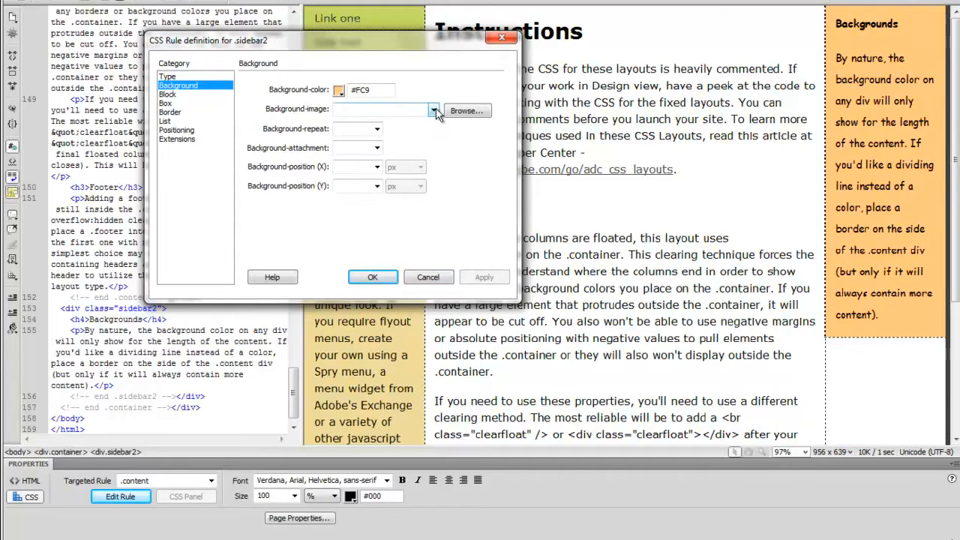
pyautogui.click(432, 111)
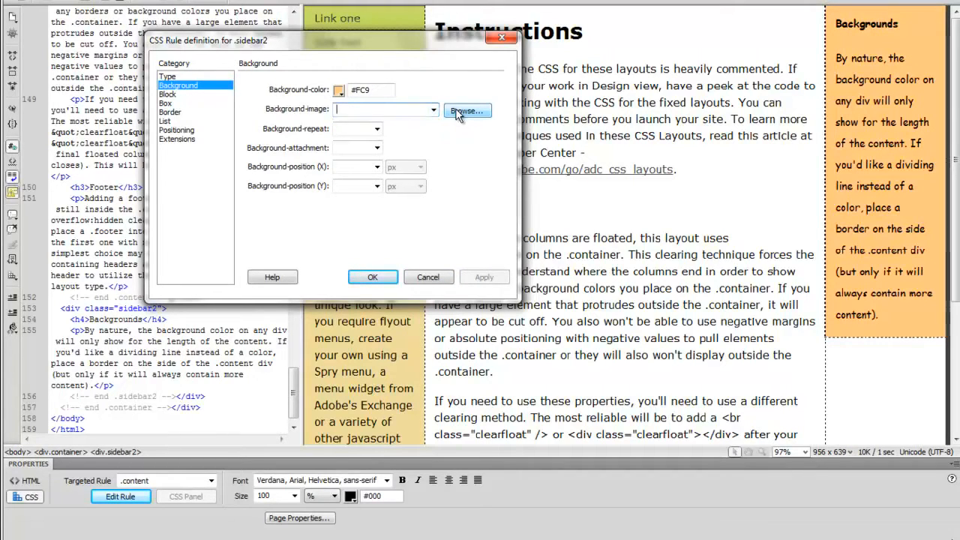
pyautogui.click(466, 111)
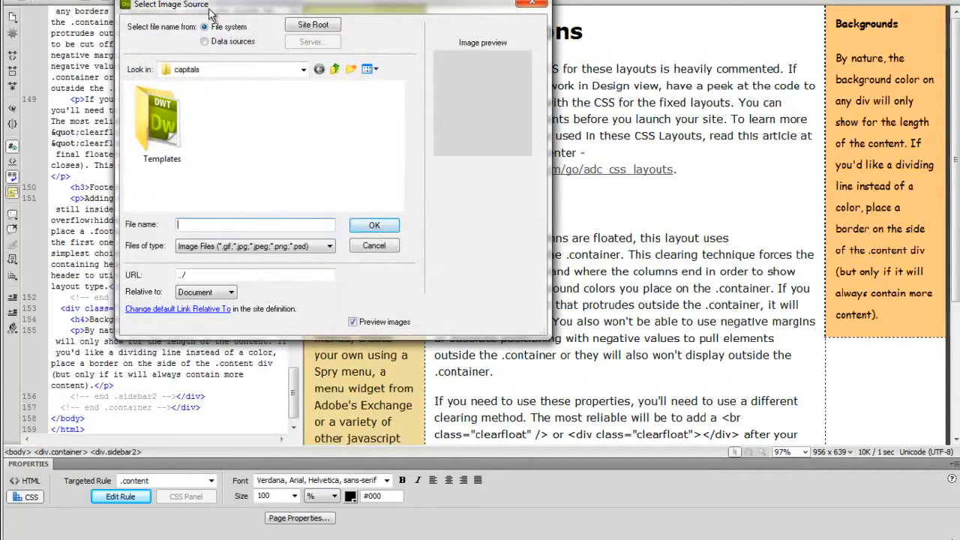
pyautogui.click(336, 69)
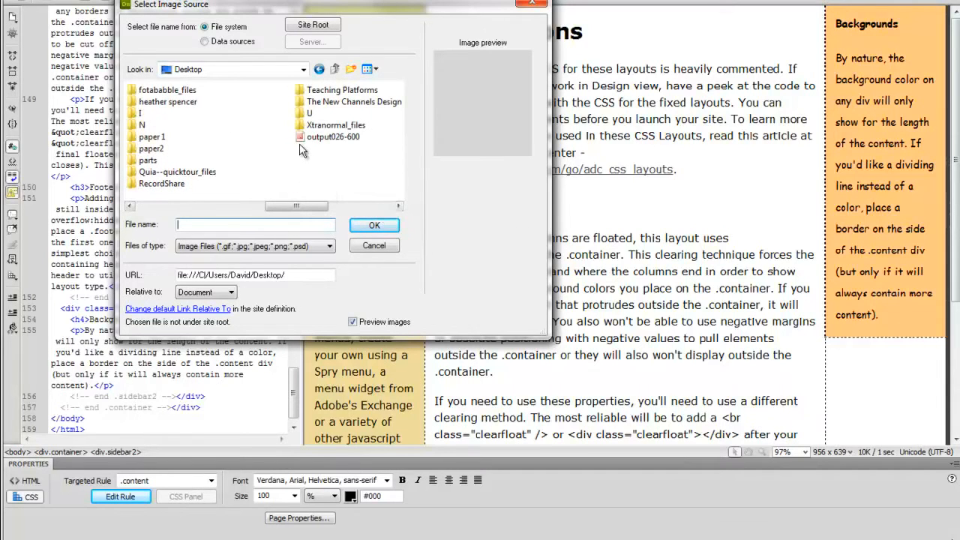
pyautogui.click(333, 137)
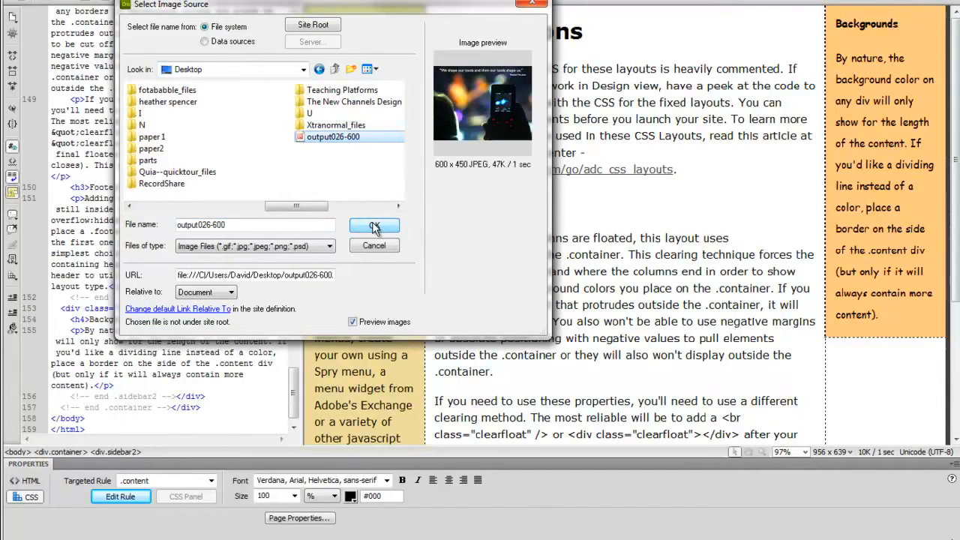
pyautogui.click(375, 225)
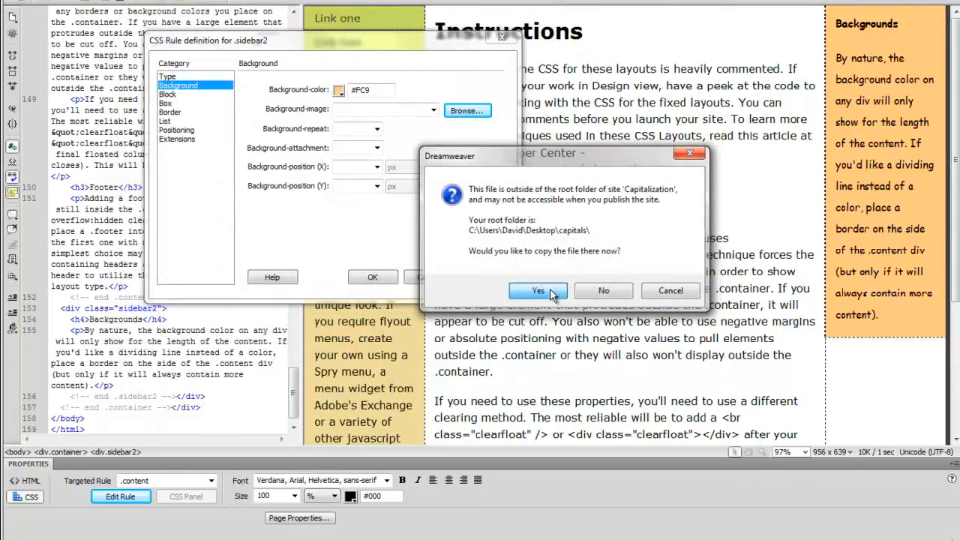
pyautogui.click(537, 291)
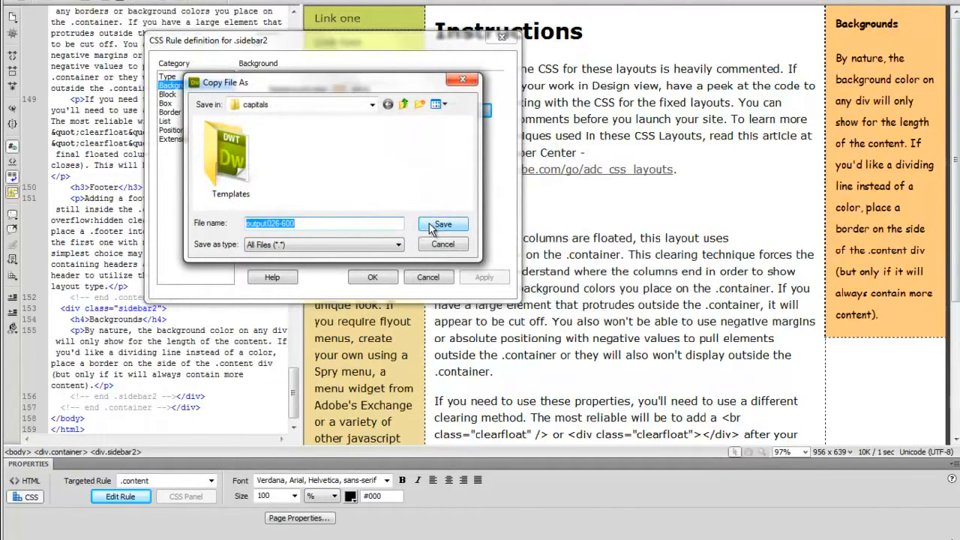
pyautogui.click(442, 225)
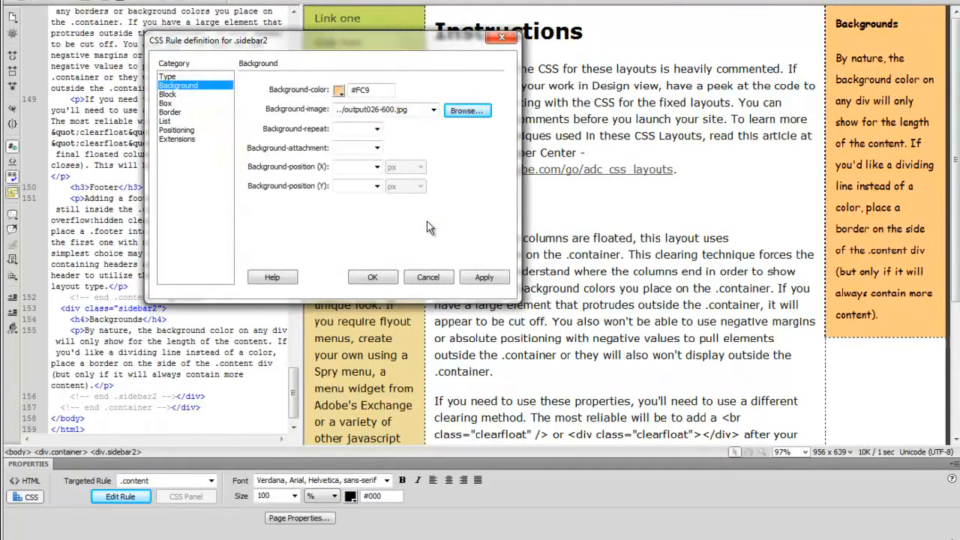
pyautogui.moveTo(462, 262)
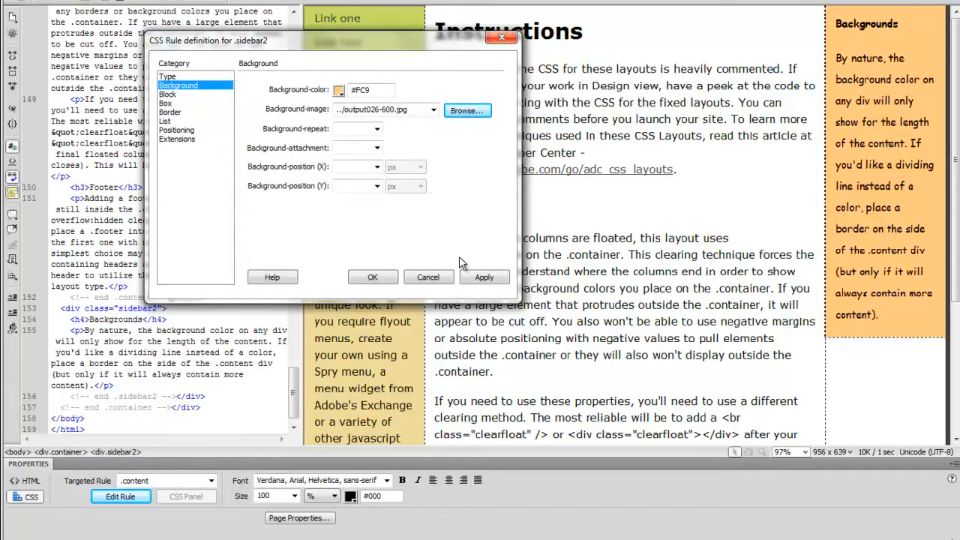
pyautogui.click(483, 276)
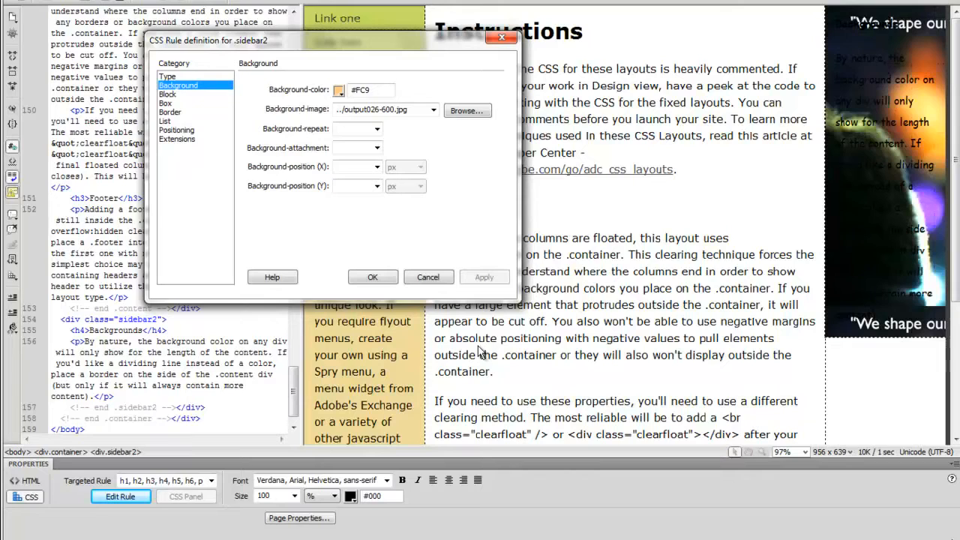
pyautogui.moveTo(242, 120)
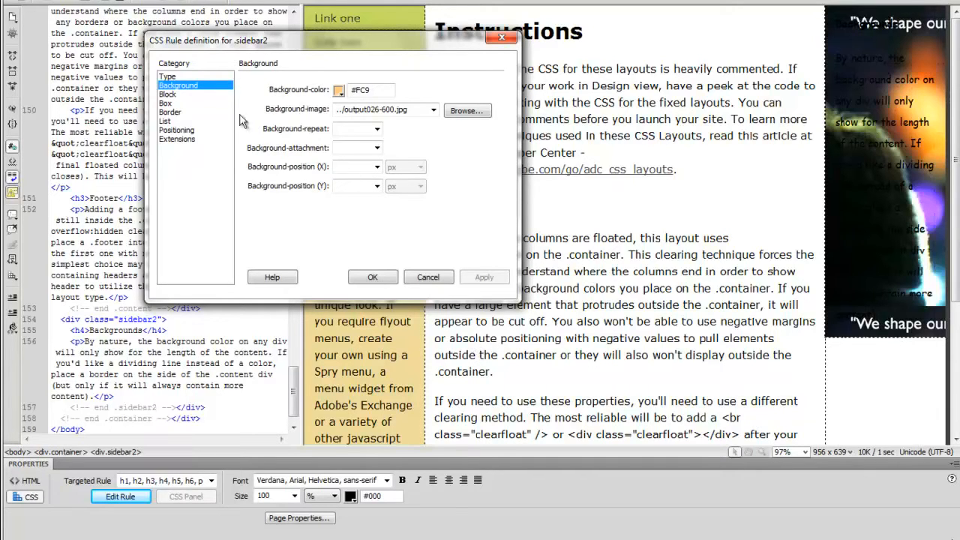
# Make the .sidebar2 text colour white (#FFF) in the Type category.
pyautogui.click(168, 75)
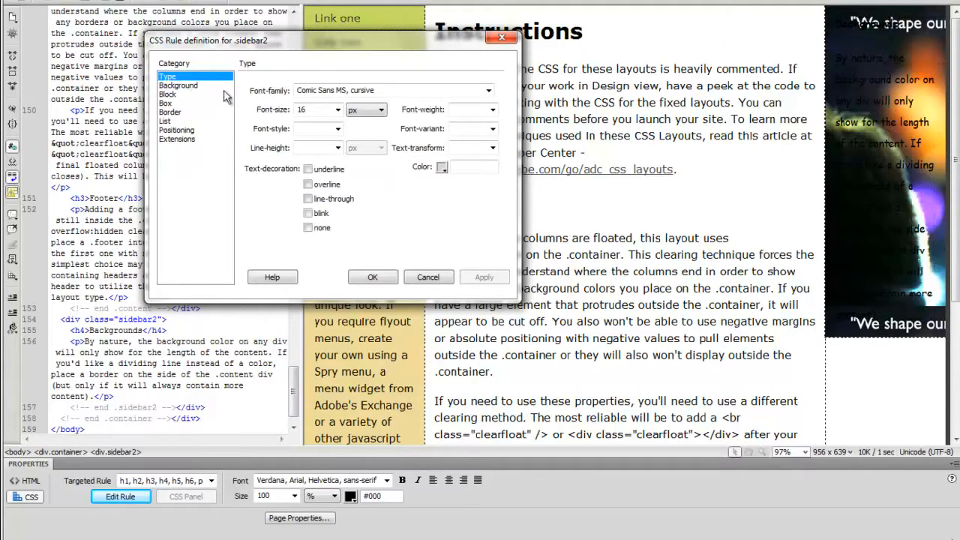
pyautogui.click(441, 166)
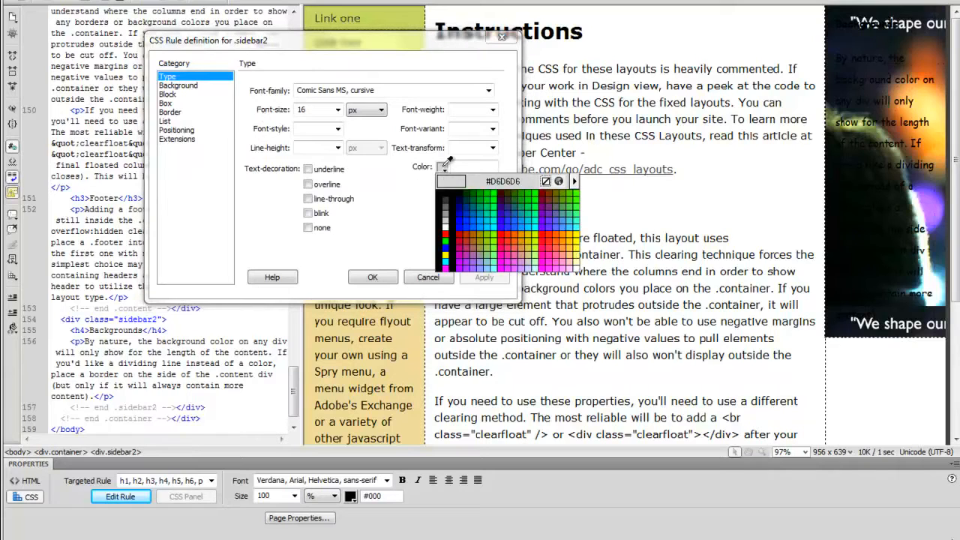
pyautogui.click(447, 222)
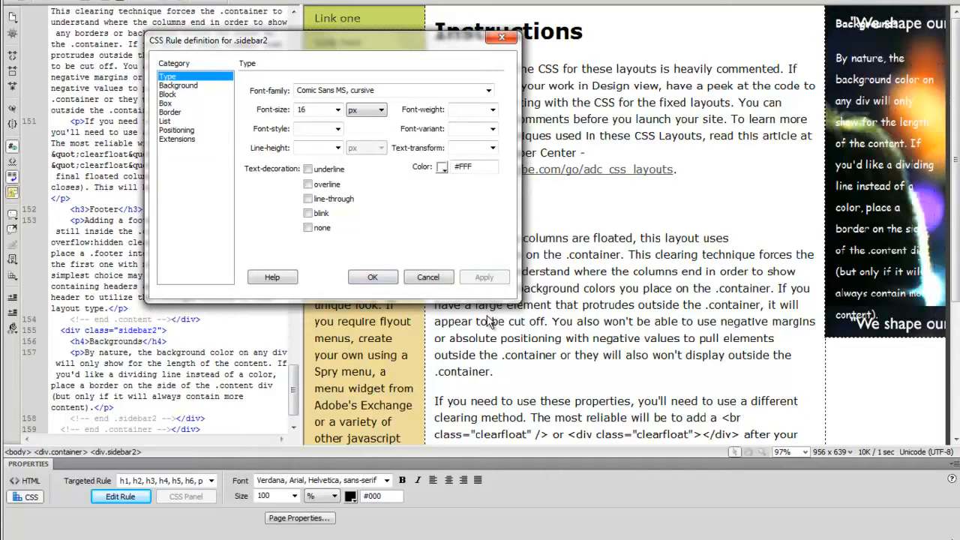
pyautogui.moveTo(383, 246)
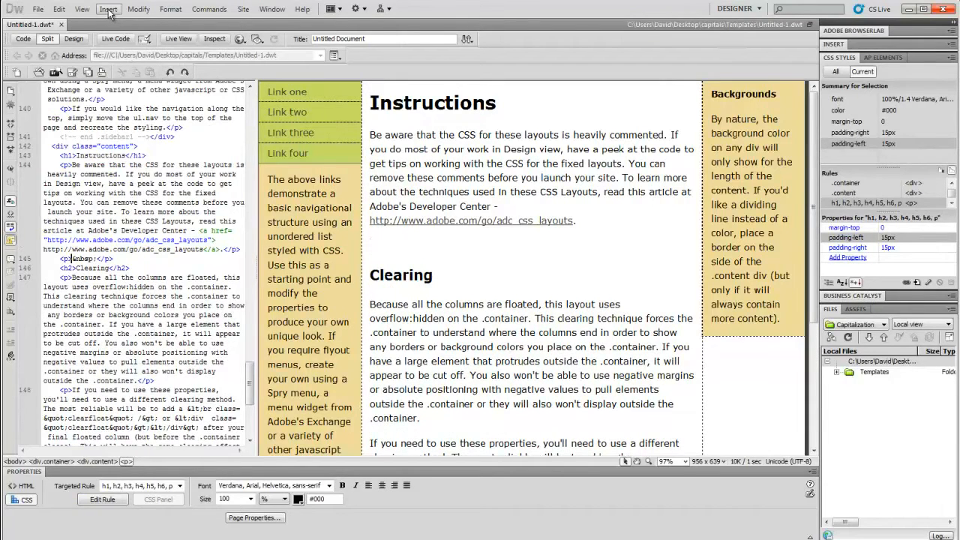
# Configure a new 3×3 table, 400 px wide, border 0, captioned 'Changing Colors in a Table'.
pyautogui.click(108, 9)
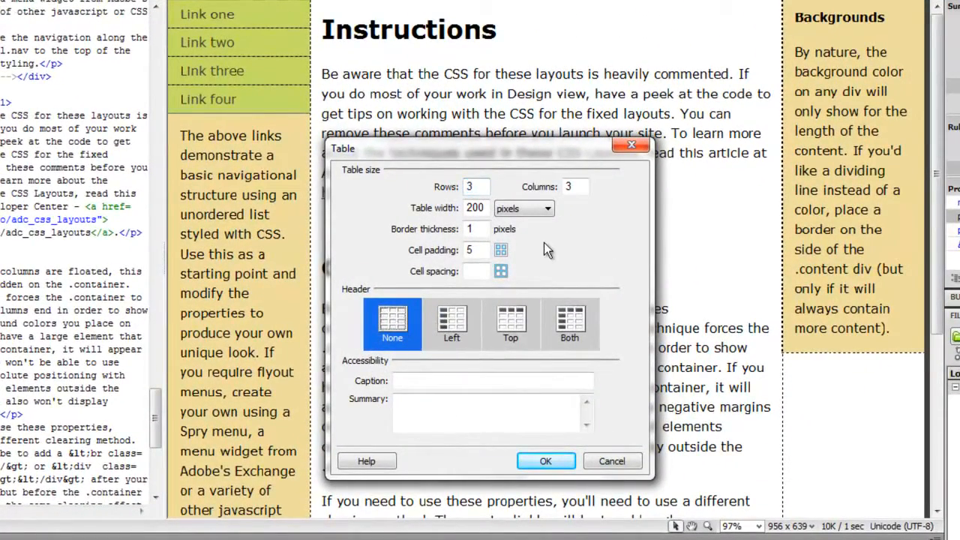
pyautogui.click(546, 208)
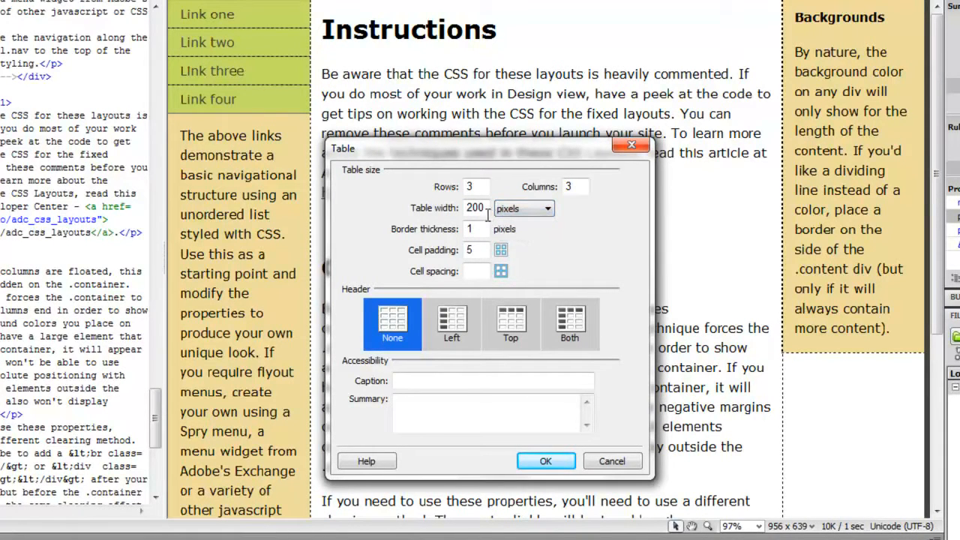
pyautogui.tripleClick(474, 207)
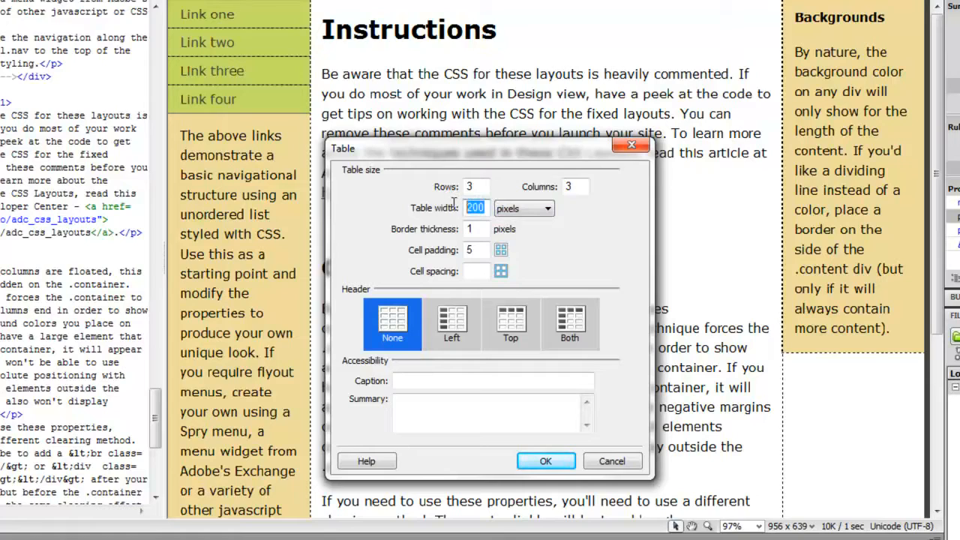
pyautogui.write('400')
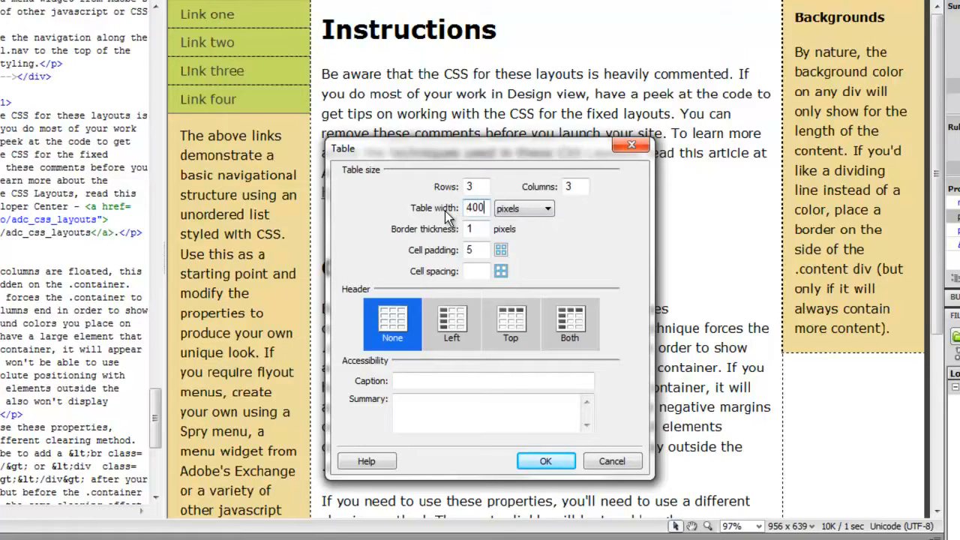
pyautogui.click(477, 228)
pyautogui.write('0')
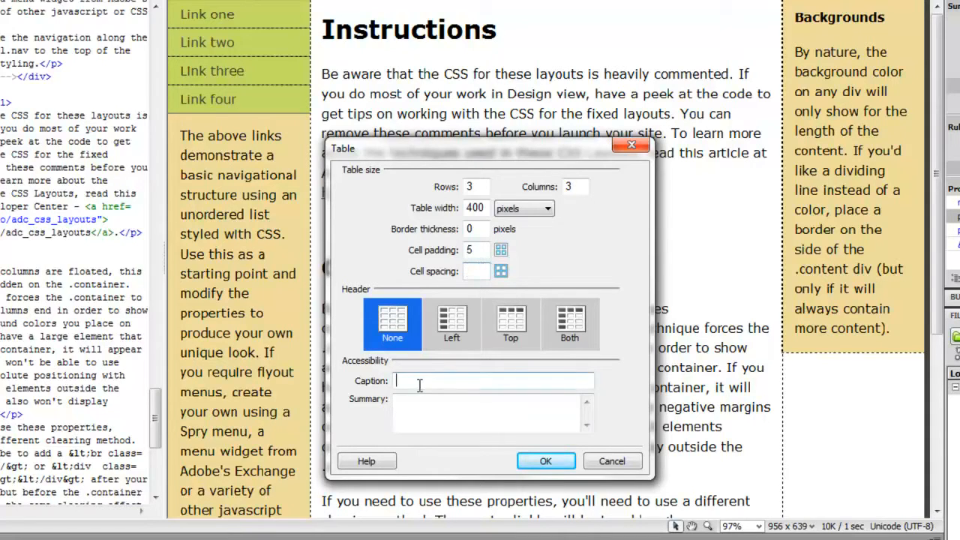
pyautogui.write('Changing Colors in a Table')
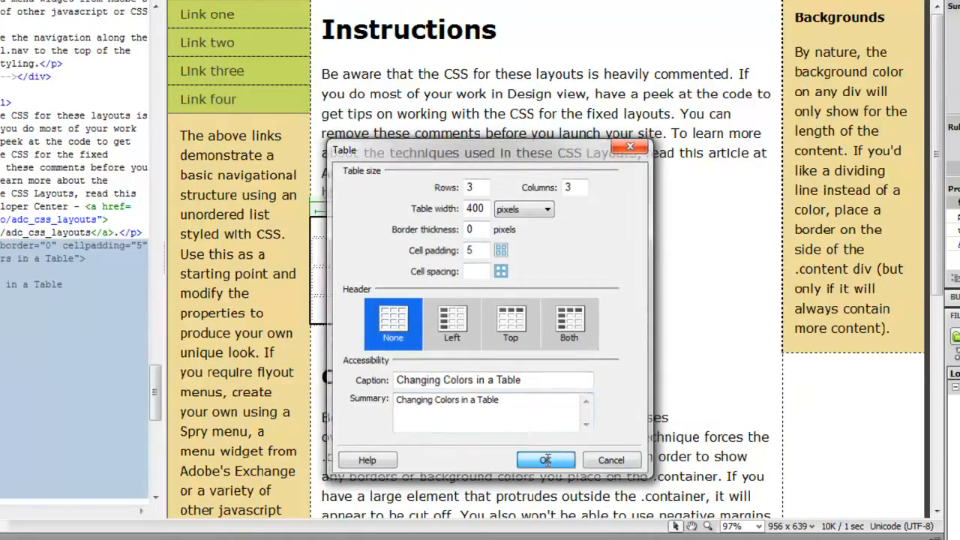
# Insert the captioned table below the Instructions text and center-align it.
pyautogui.click(546, 459)
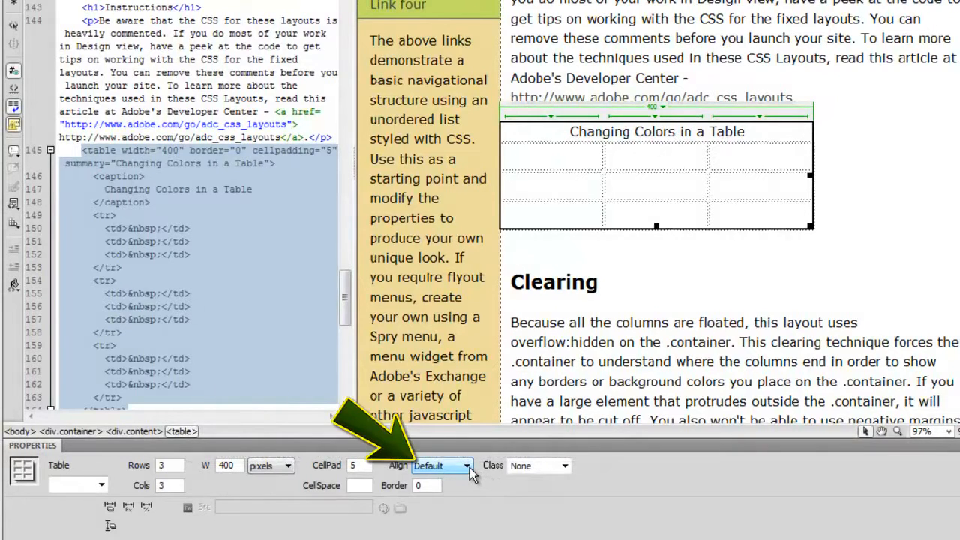
pyautogui.click(465, 465)
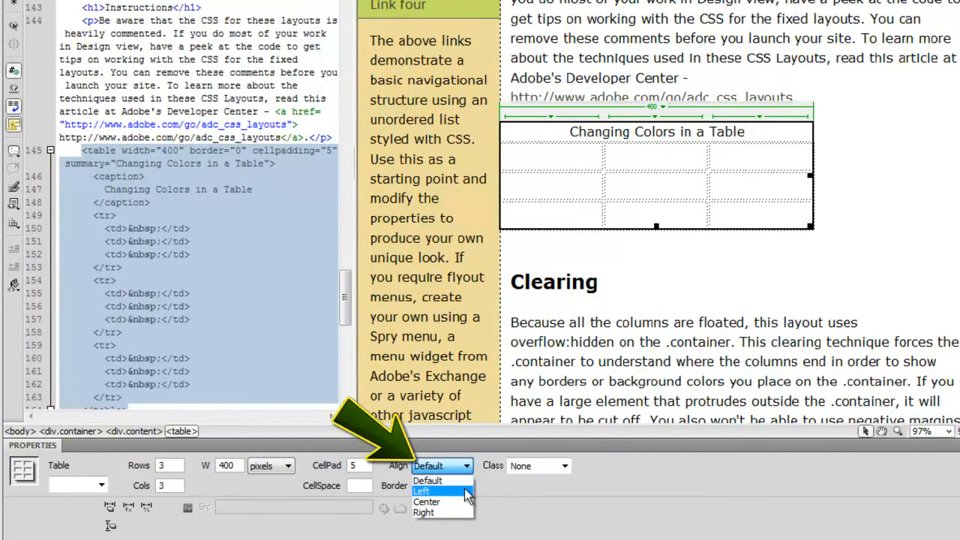
pyautogui.click(427, 501)
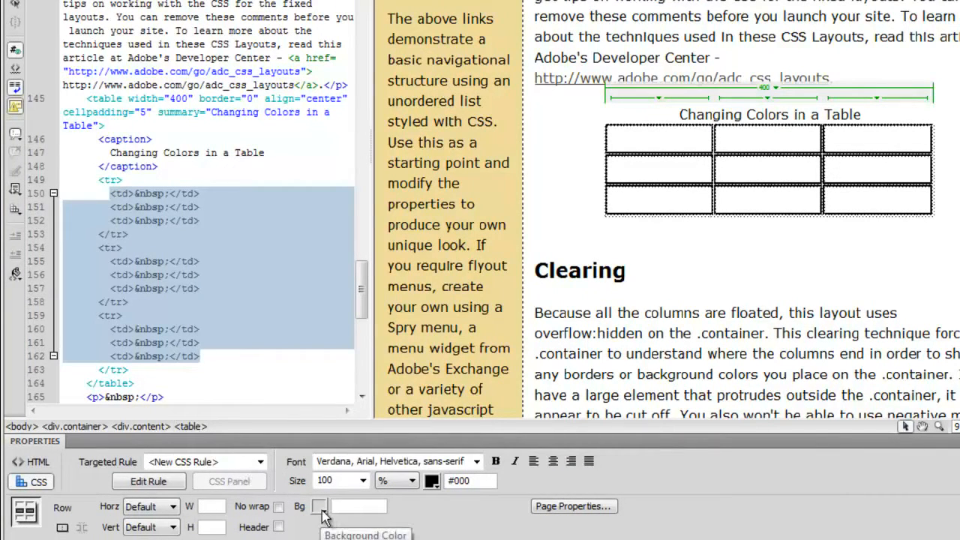
# Colour the outer column cells red-orange and the middle column lime green, then deselect.
pyautogui.click(318, 505)
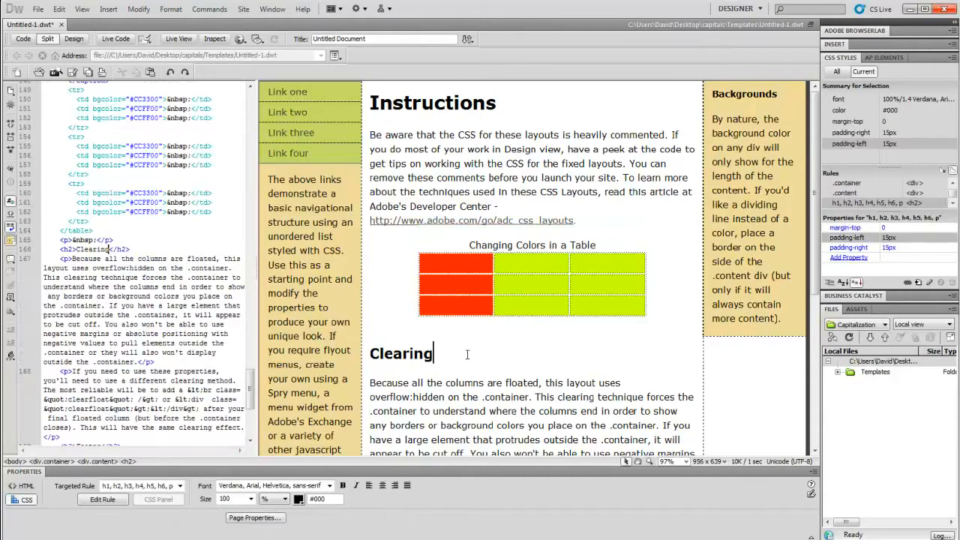
pyautogui.click(607, 303)
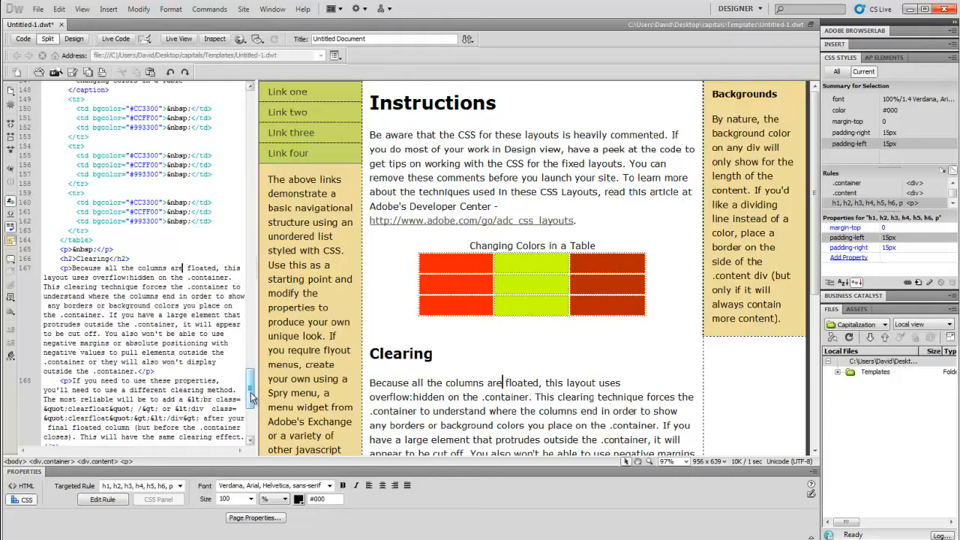
# Give the main content area a pale yellow background and set the insertion point after the Adobe link.
pyautogui.scroll(-3)
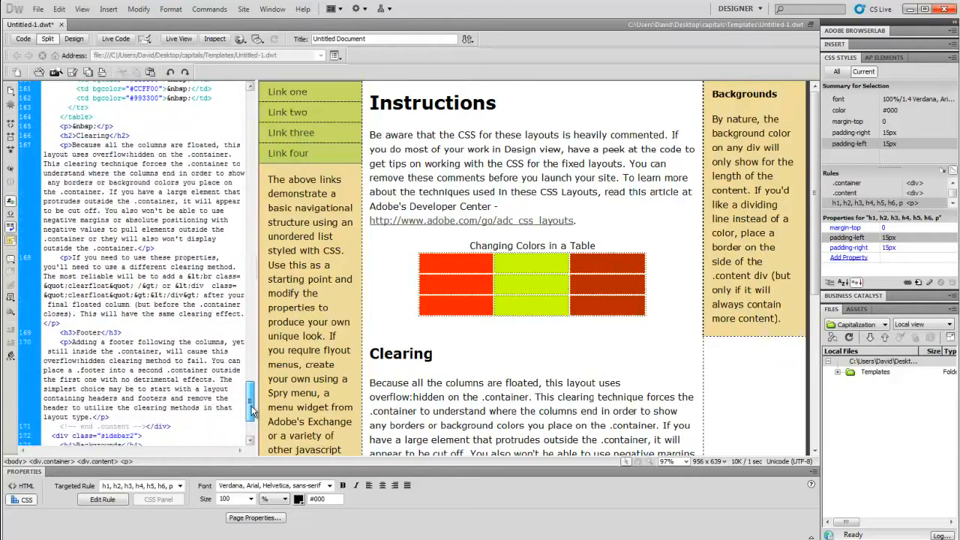
pyautogui.scroll(-3)
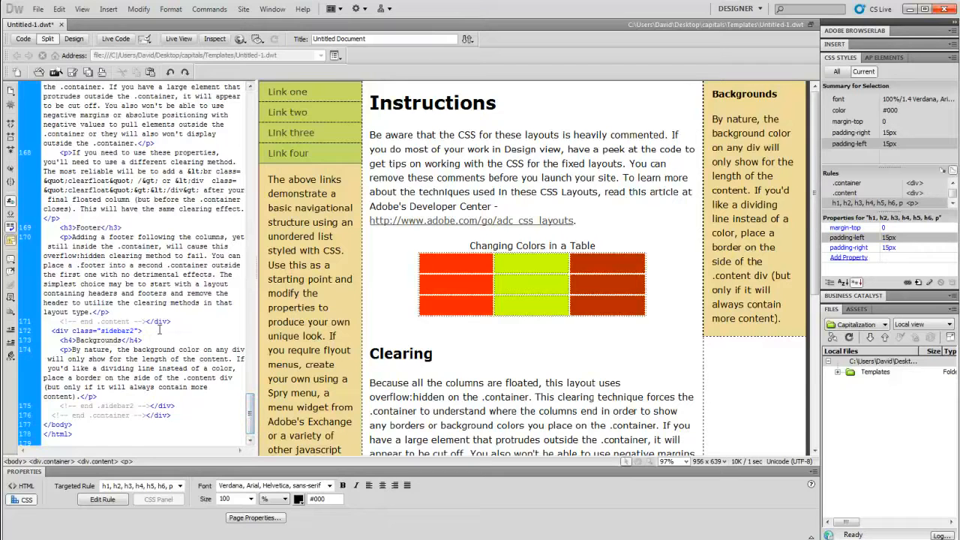
pyautogui.click(102, 498)
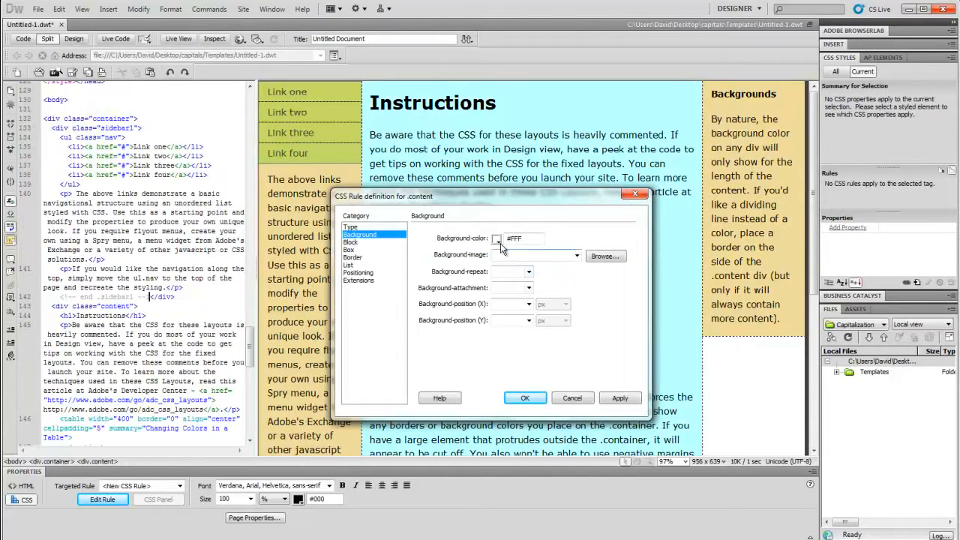
pyautogui.click(496, 237)
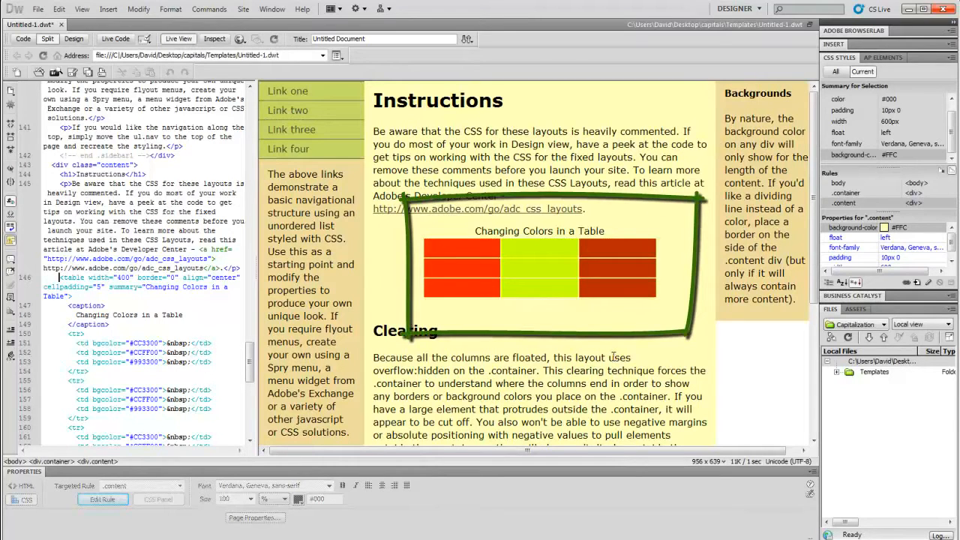
pyautogui.moveTo(611, 356)
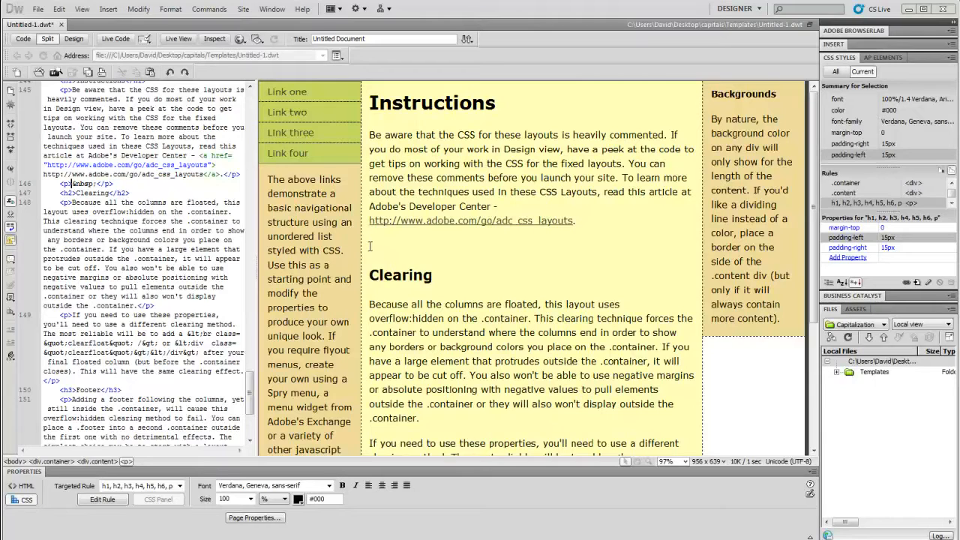
pyautogui.click(369, 246)
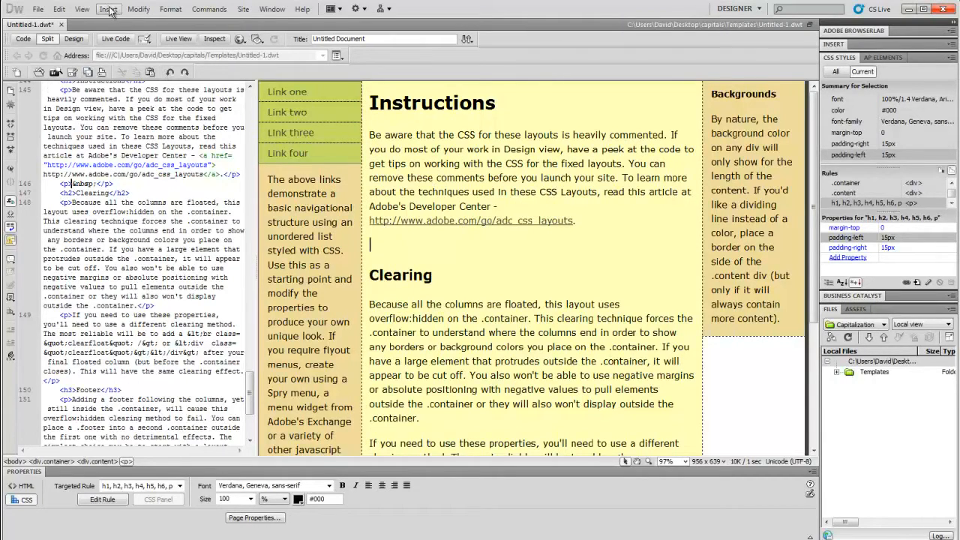
# Insert a 1-row, 1-column, 500-pixel table captioned 'Changing Table Colors'.
pyautogui.click(108, 9)
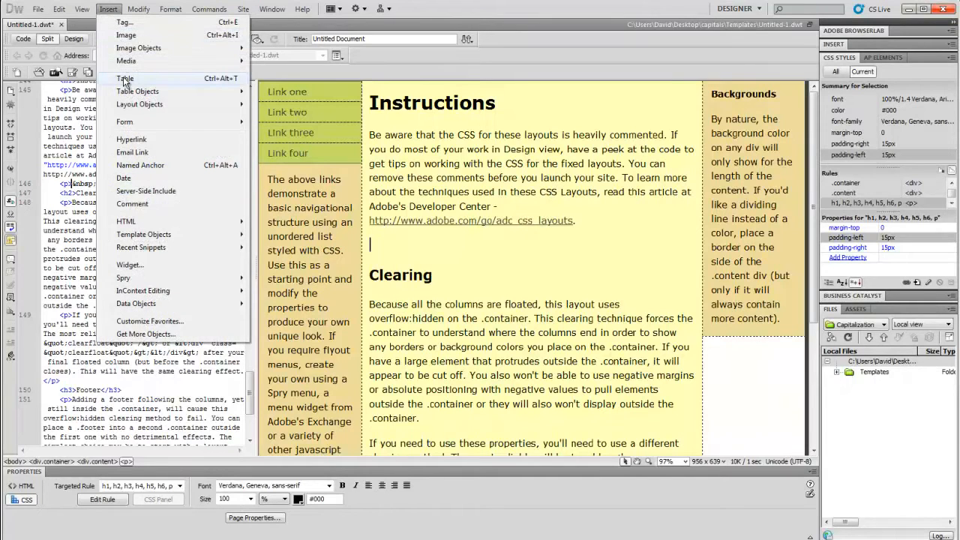
pyautogui.click(126, 78)
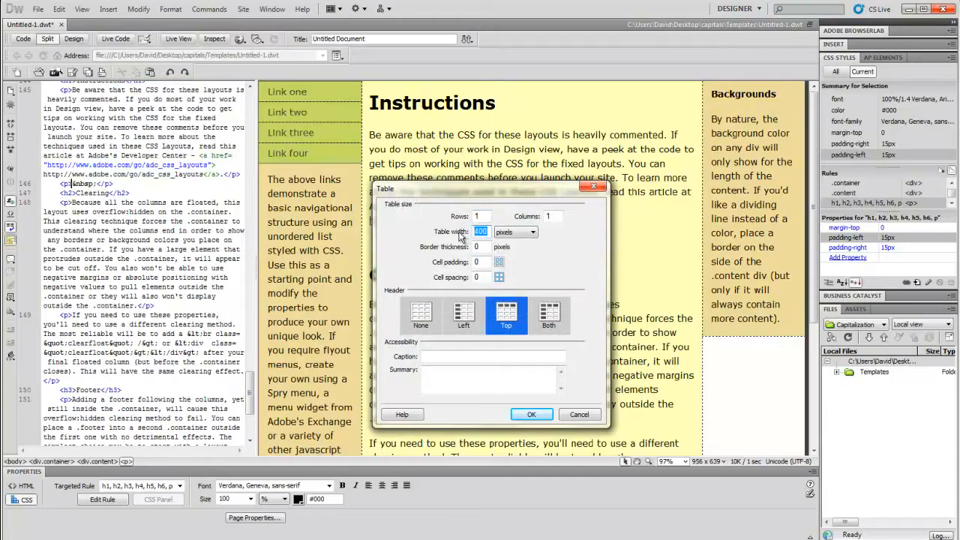
pyautogui.write('500')
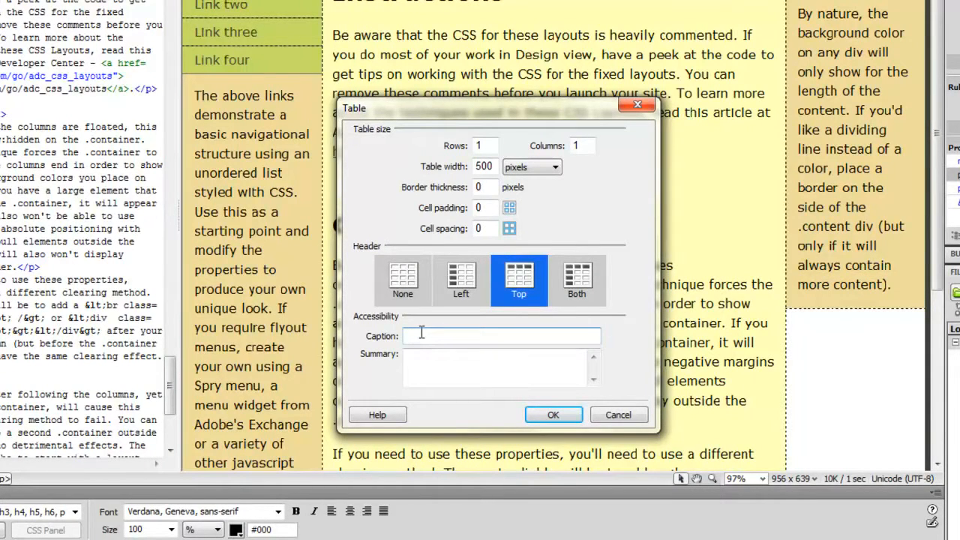
pyautogui.click(498, 336)
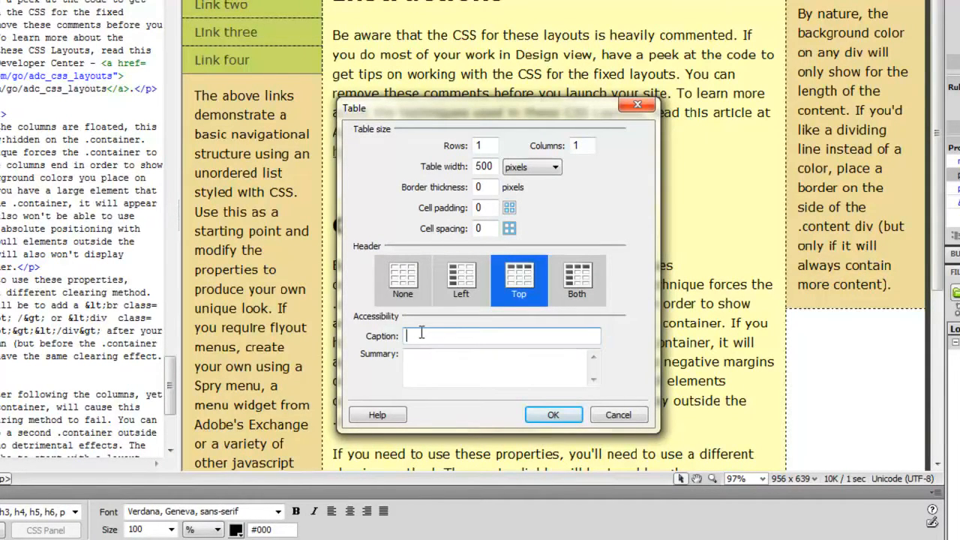
pyautogui.write('Changing')
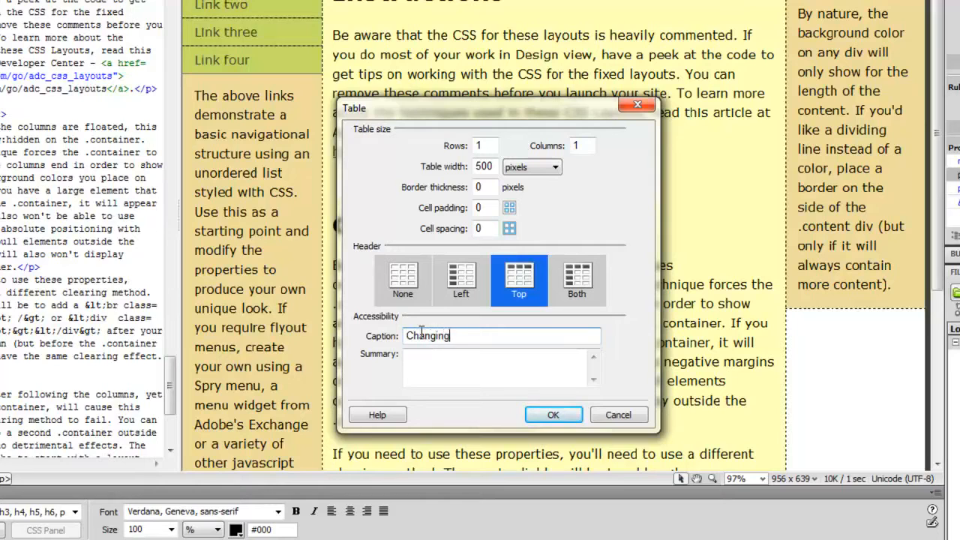
pyautogui.write('Table Co')
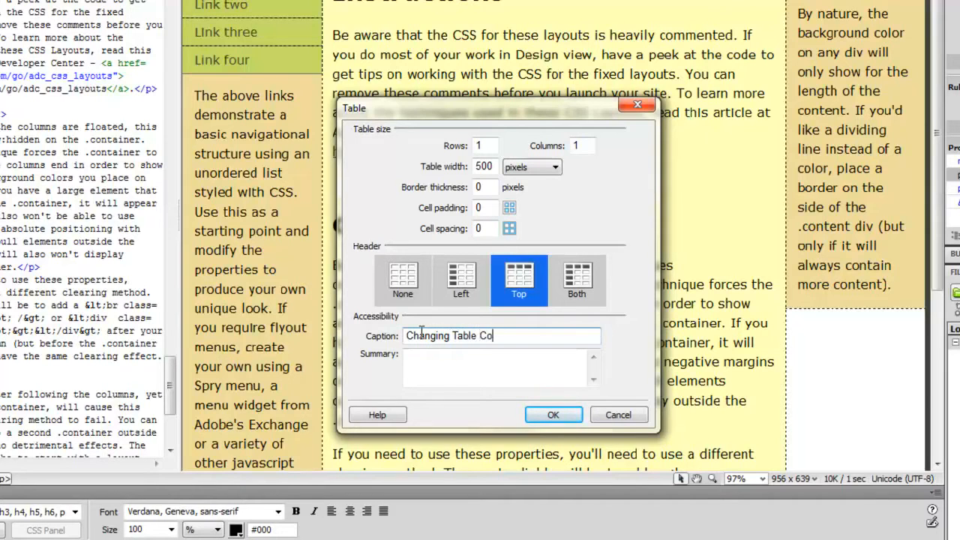
pyautogui.click(552, 414)
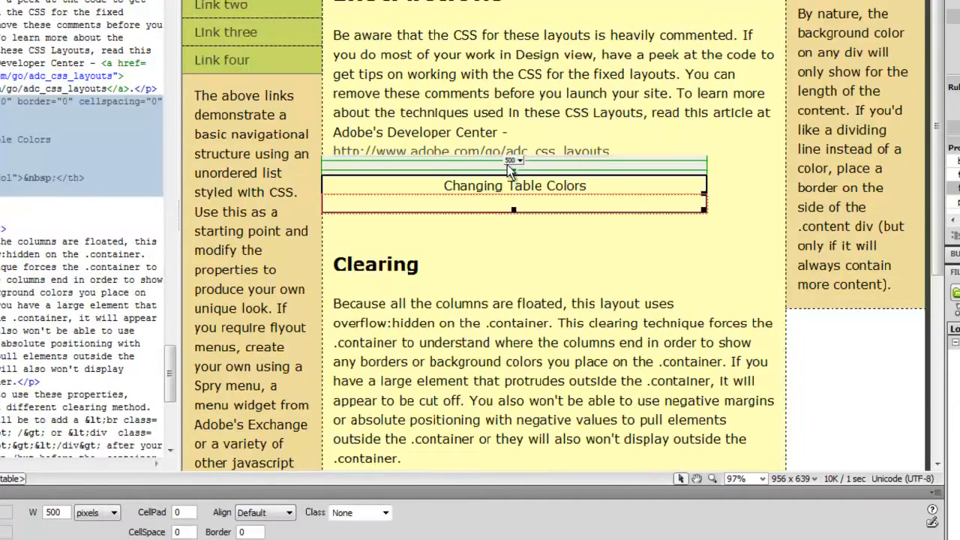
# Give the cell a #99CC66 green background and align the table to Center.
pyautogui.click(519, 161)
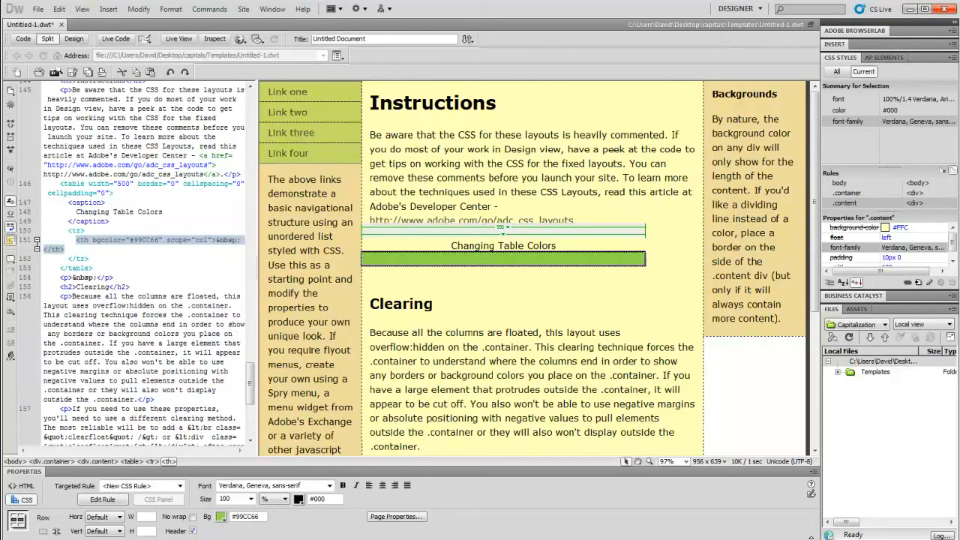
pyautogui.moveTo(348, 522)
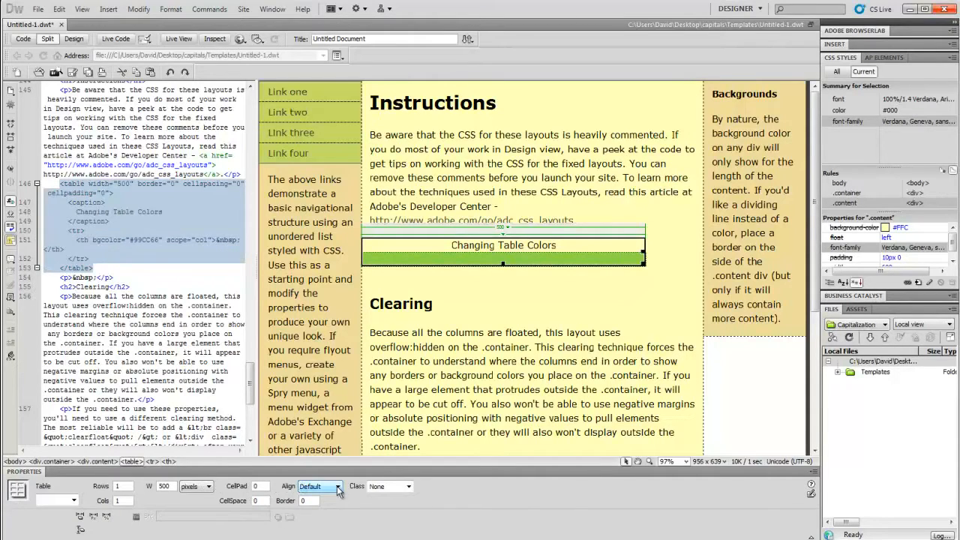
pyautogui.click(333, 486)
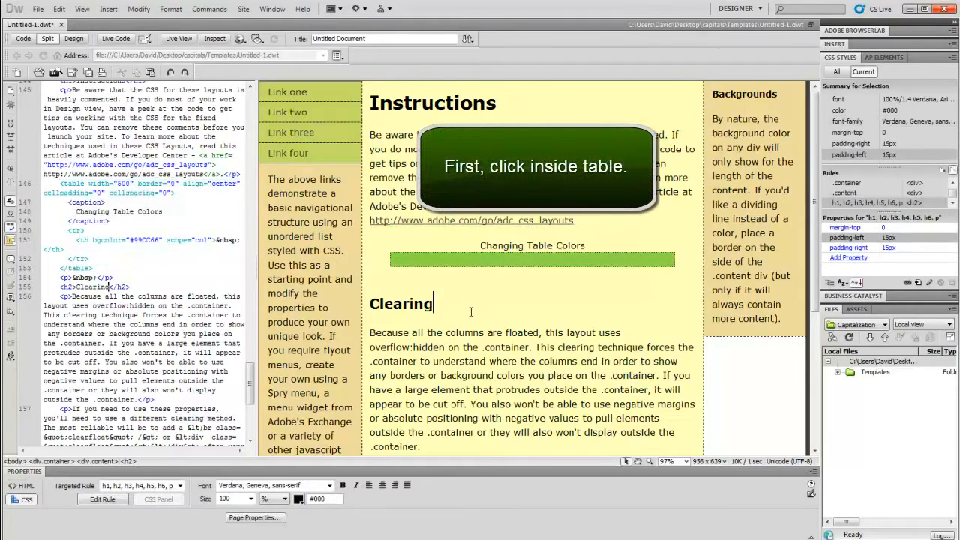
# Nest a 4-row, 4-column table with cell spacing 1 and no header in the green cell.
pyautogui.click(108, 9)
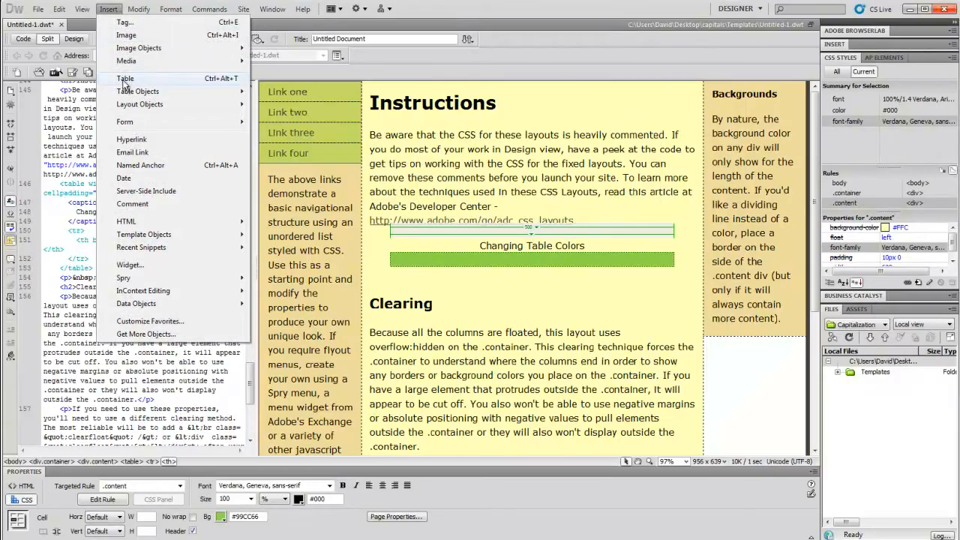
pyautogui.click(126, 78)
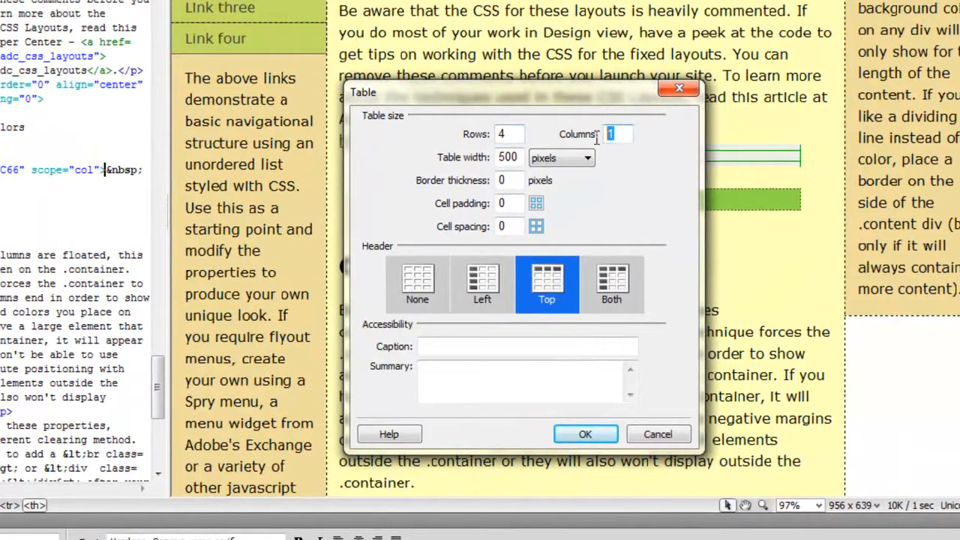
pyautogui.write('4')
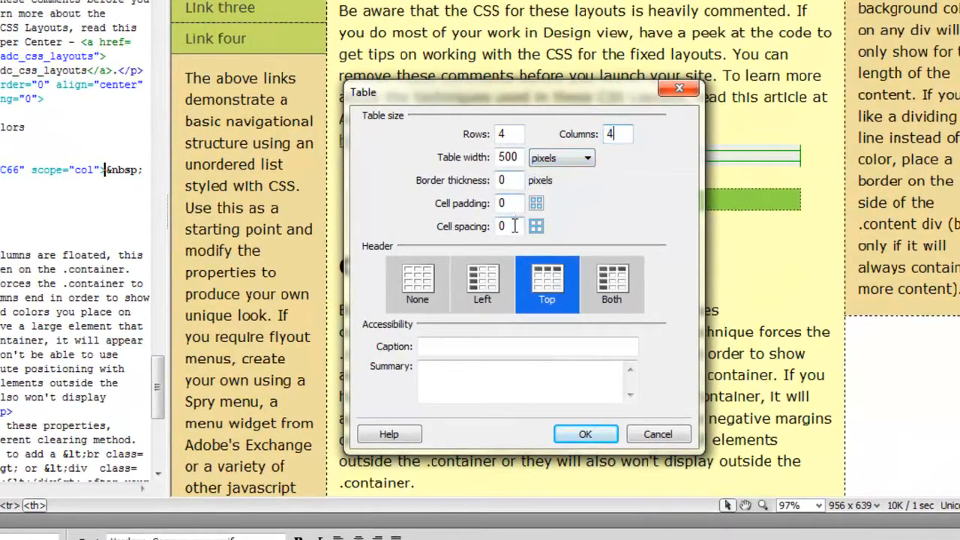
pyautogui.click(509, 225)
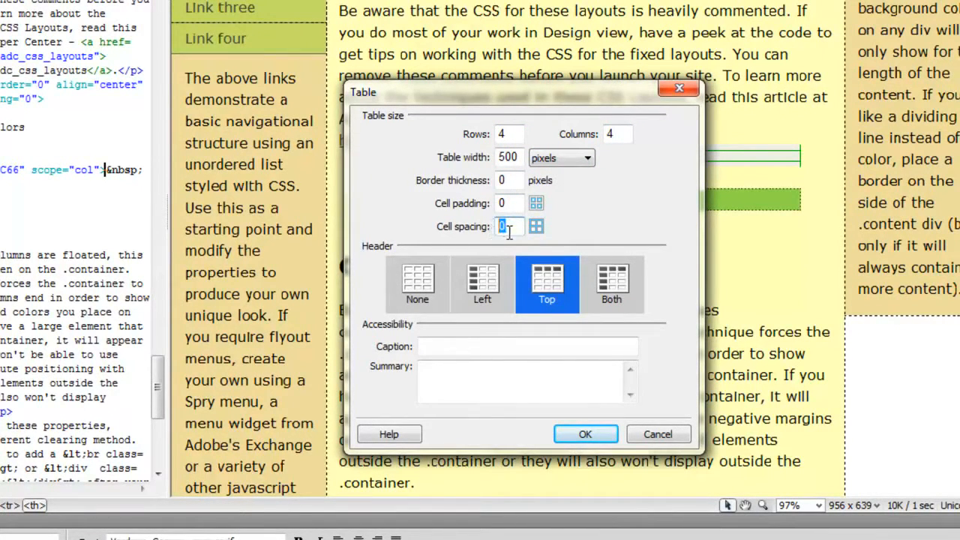
pyautogui.write('1')
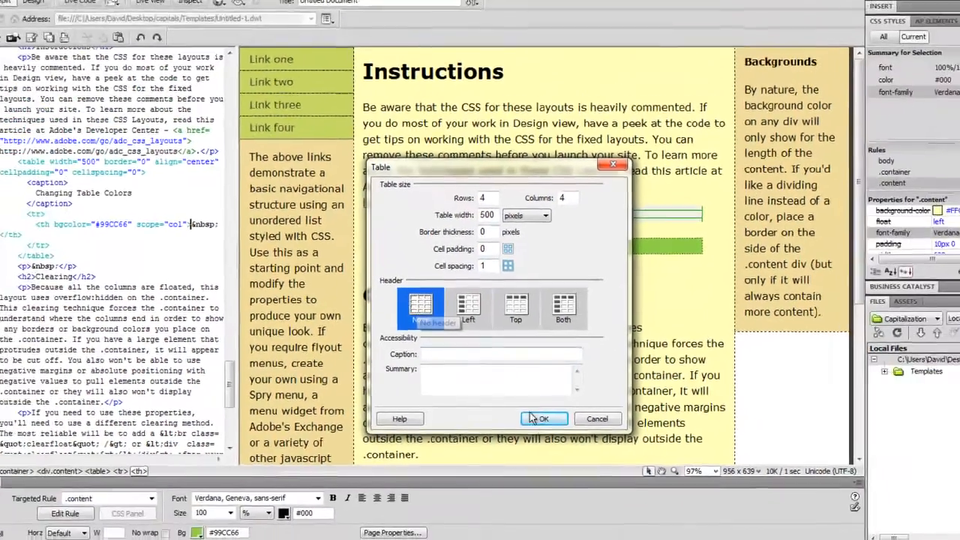
pyautogui.click(543, 419)
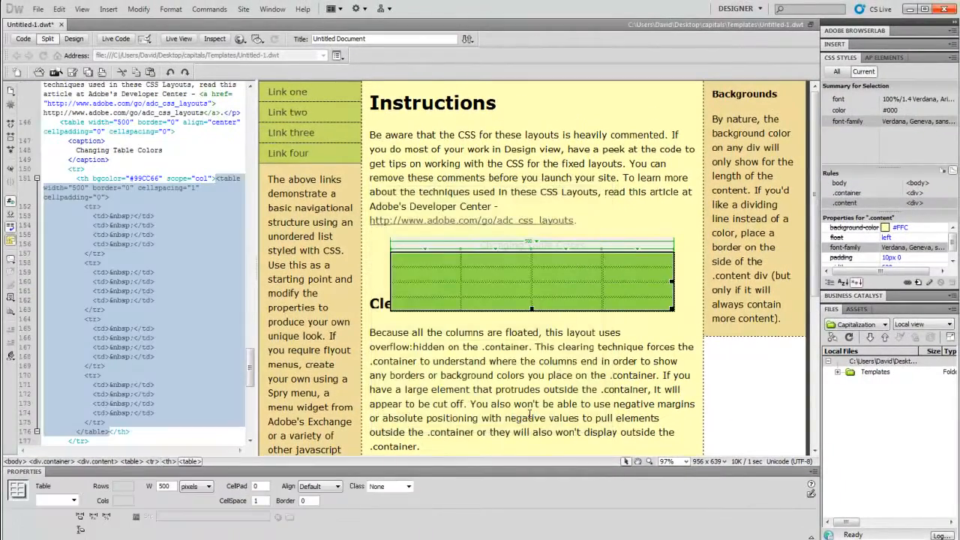
# Select the nested table's cells and set their background to #FFFFFF white.
pyautogui.click(418, 261)
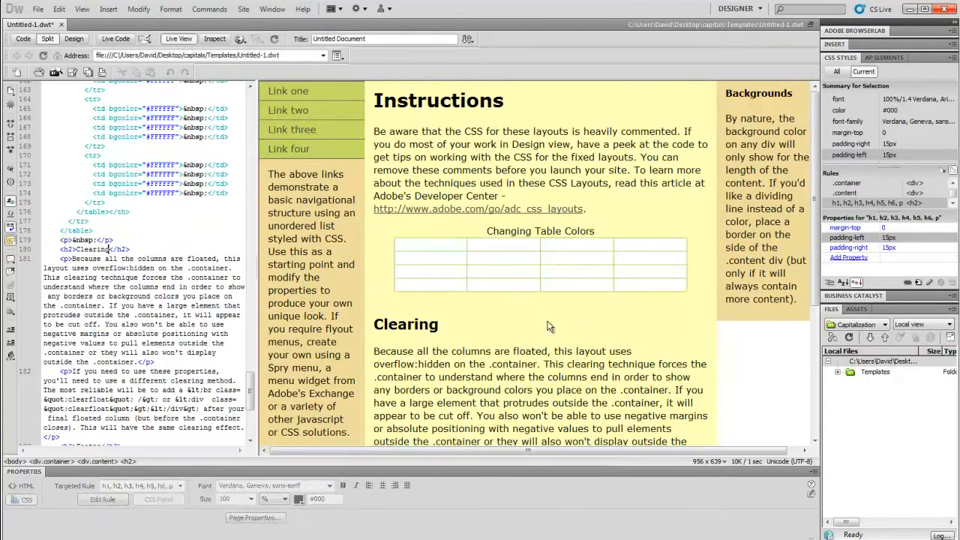
pyautogui.moveTo(638, 334)
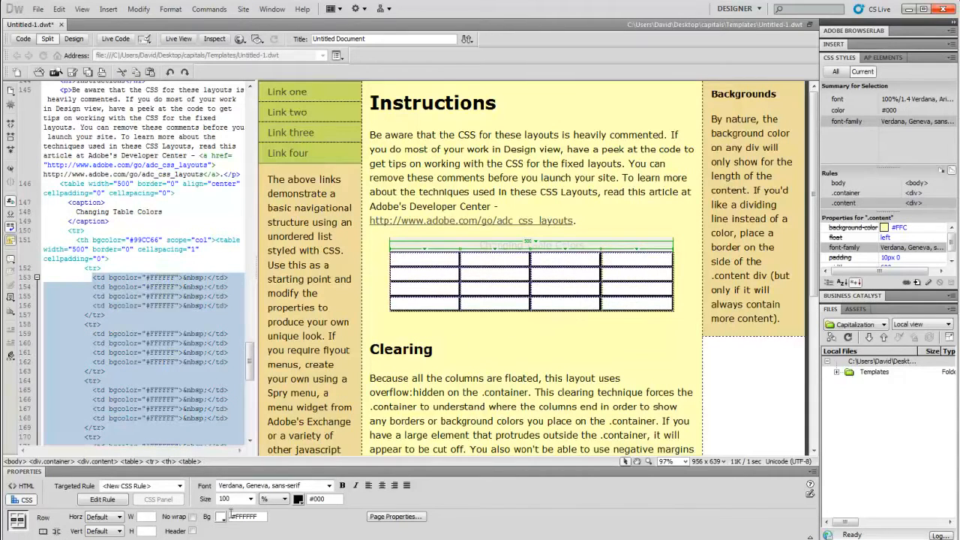
# Select nested rows and try pale backgrounds such as #CCFFCC, then enter #FFCC33.
pyautogui.click(228, 528)
pyautogui.write('#CCFFCC')
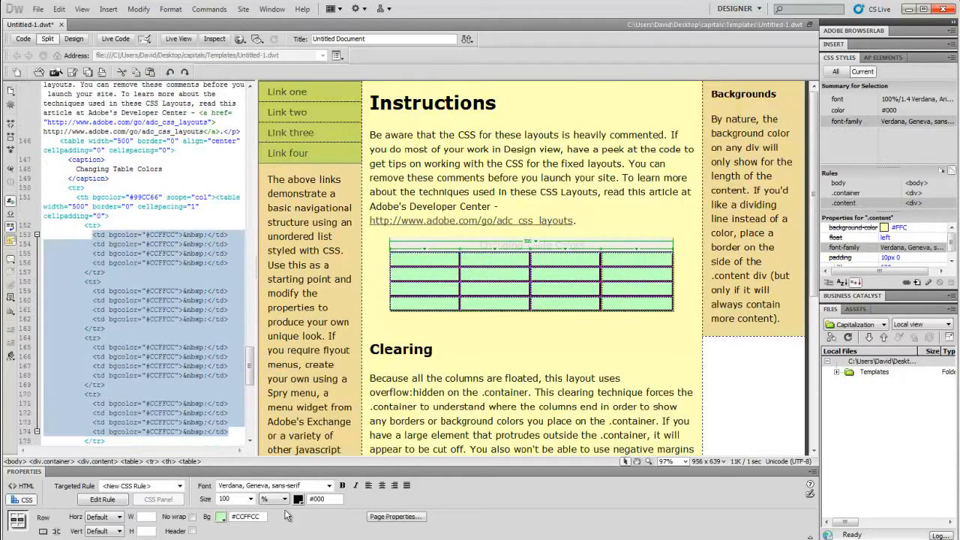
pyautogui.click(219, 516)
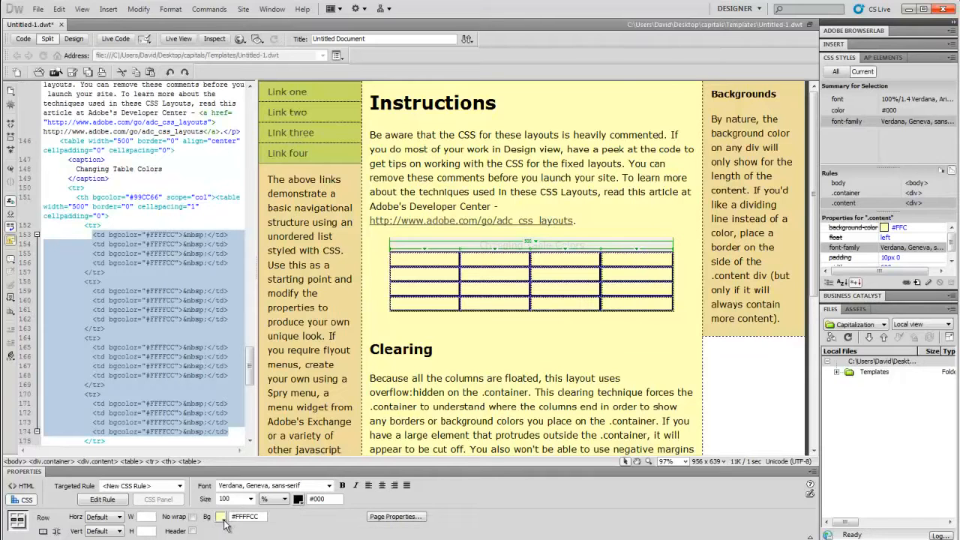
pyautogui.click(221, 516)
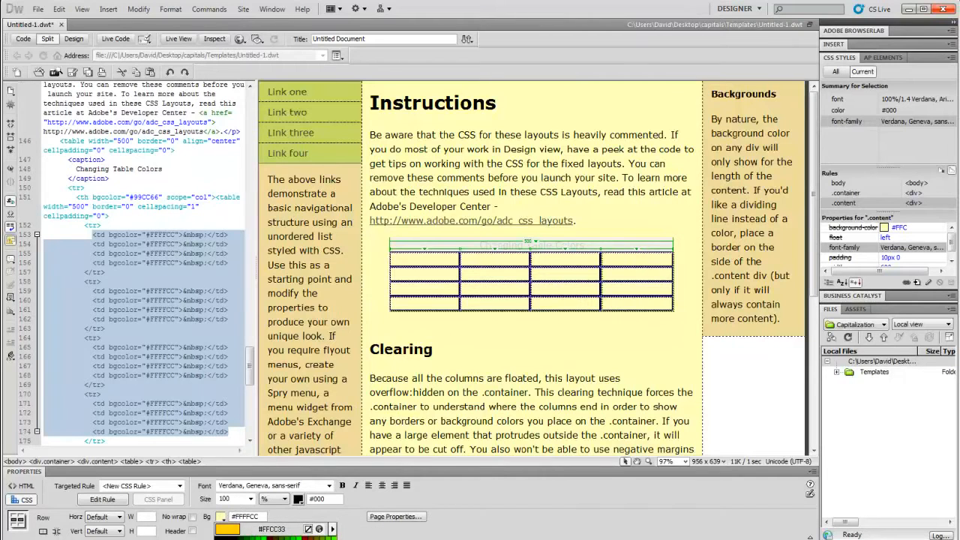